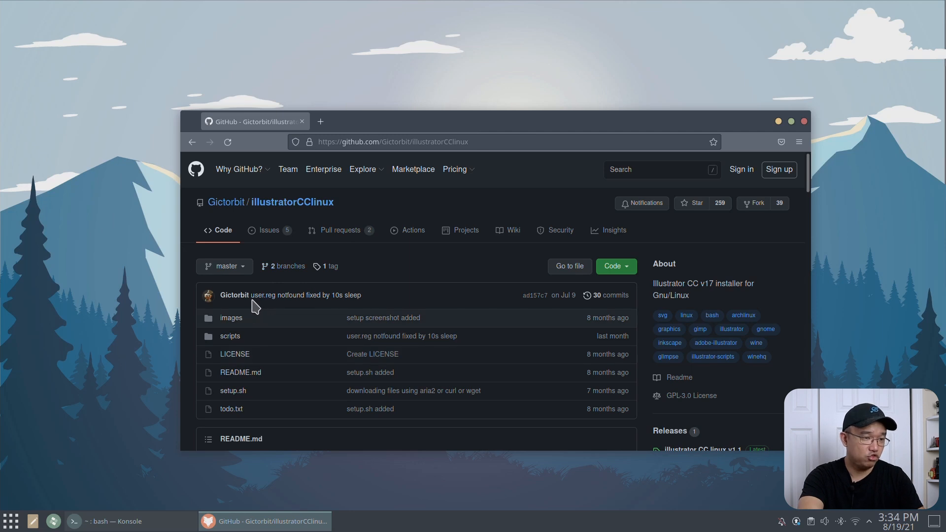
# Step: Copy the illustratorCClinux repository URL from Firefox's address bar and open Konsole
pyautogui.click(10, 521)
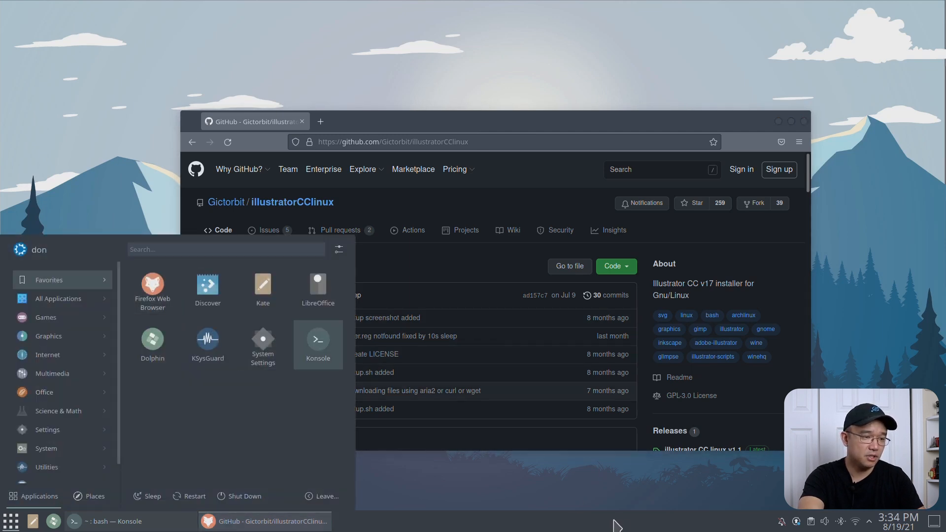
pyautogui.click(10, 520)
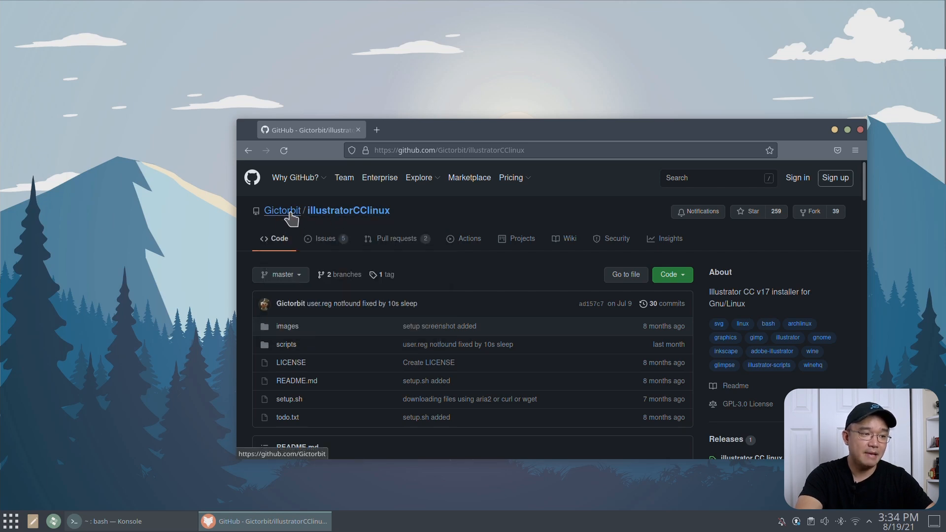
pyautogui.moveTo(355, 217)
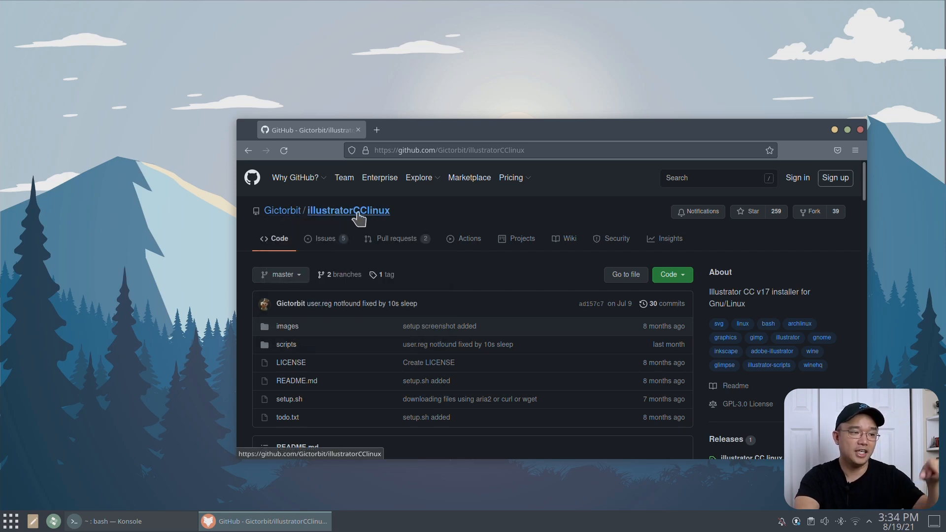
pyautogui.moveTo(374, 218)
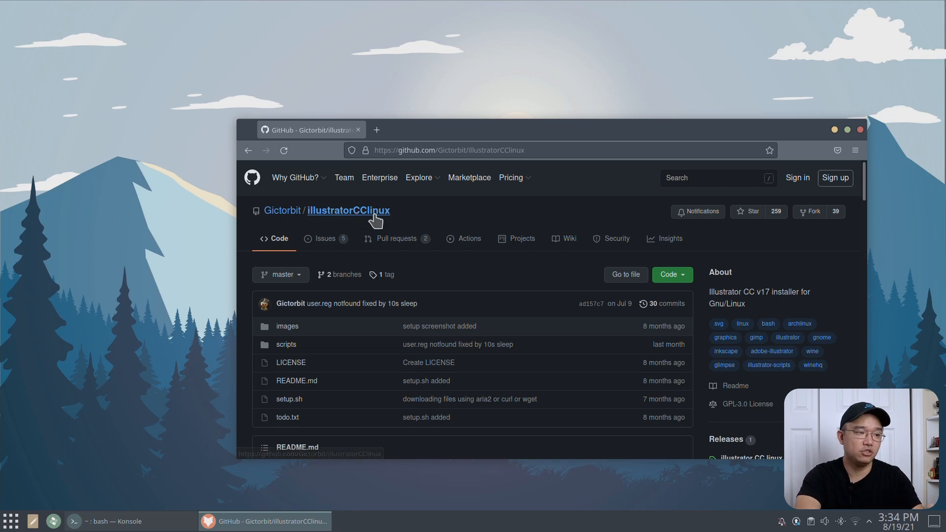
pyautogui.click(450, 150)
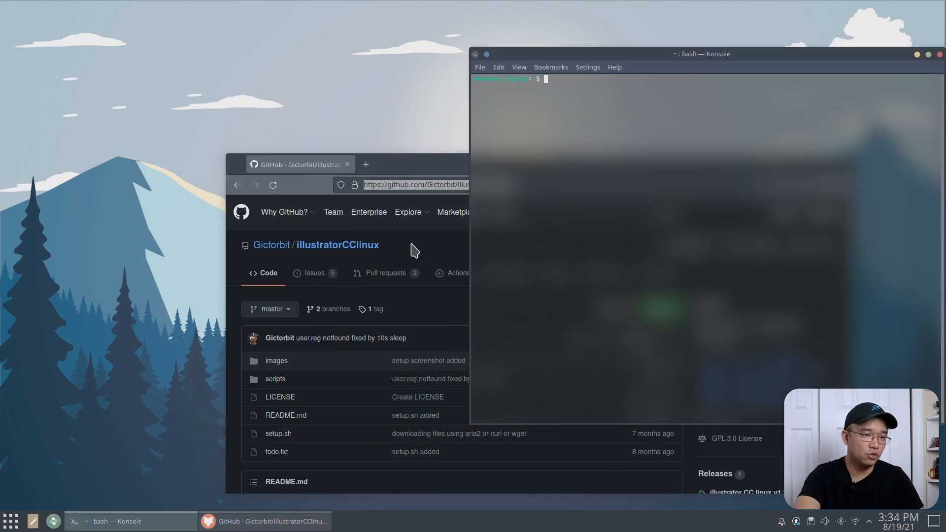
pyautogui.moveTo(701, 53); pyautogui.dragTo(280, 73)
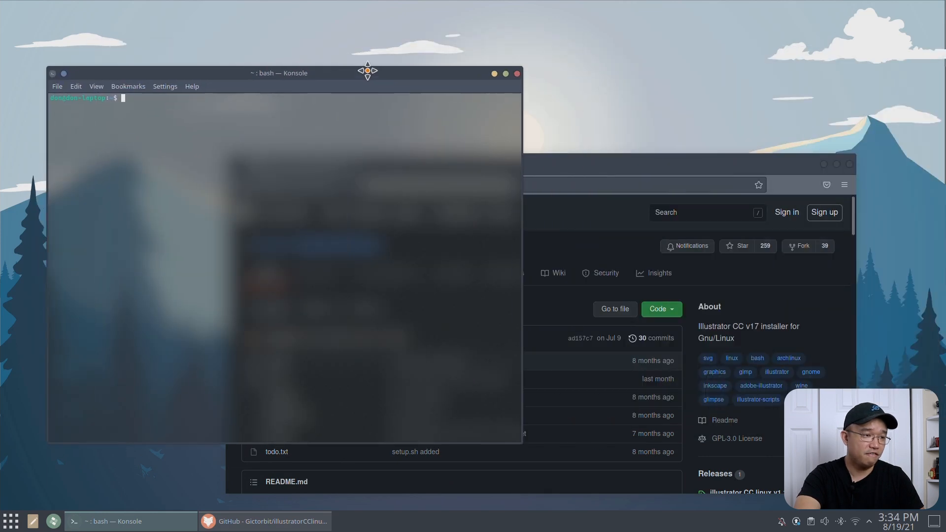
pyautogui.moveTo(278, 73); pyautogui.dragTo(338, 73)
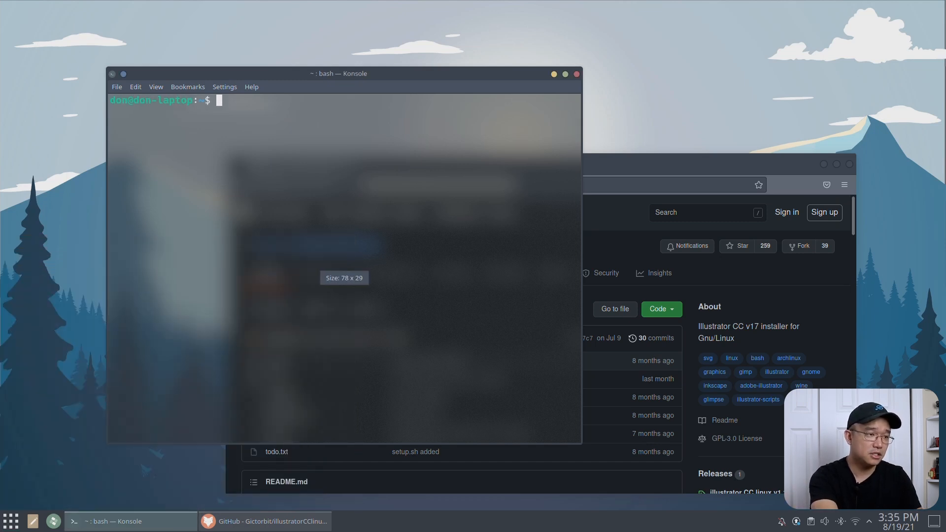
pyautogui.write('cd')
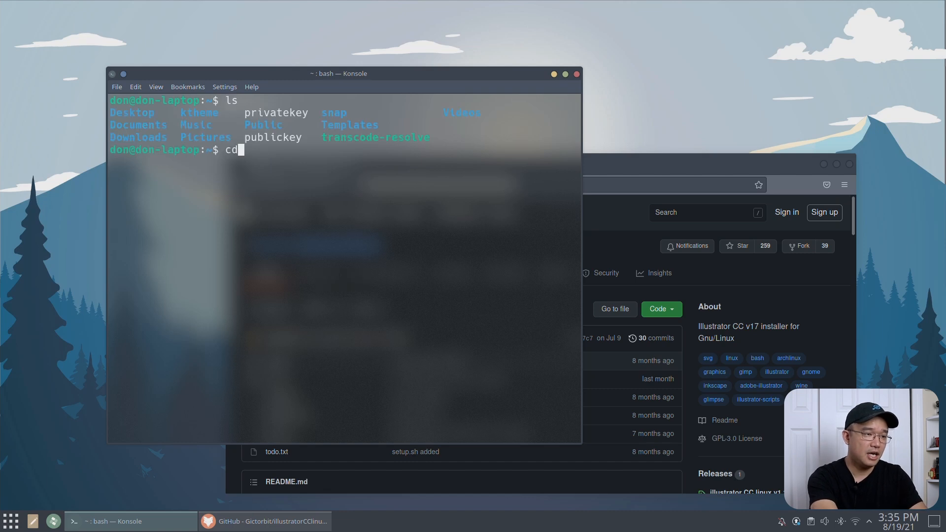
pyautogui.write('Downloads/')
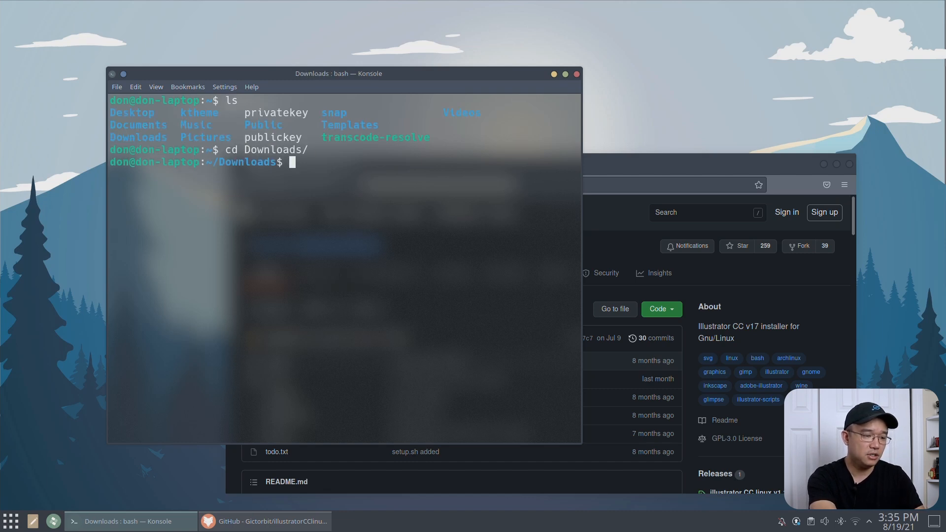
pyautogui.write('git clone')
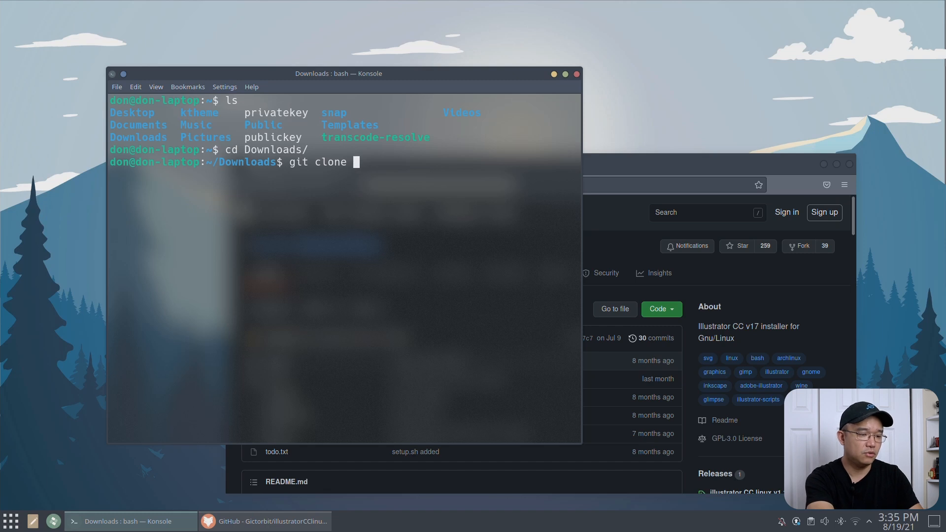
pyautogui.write('https://github.com/Gictorbit/illustratorCClinux')
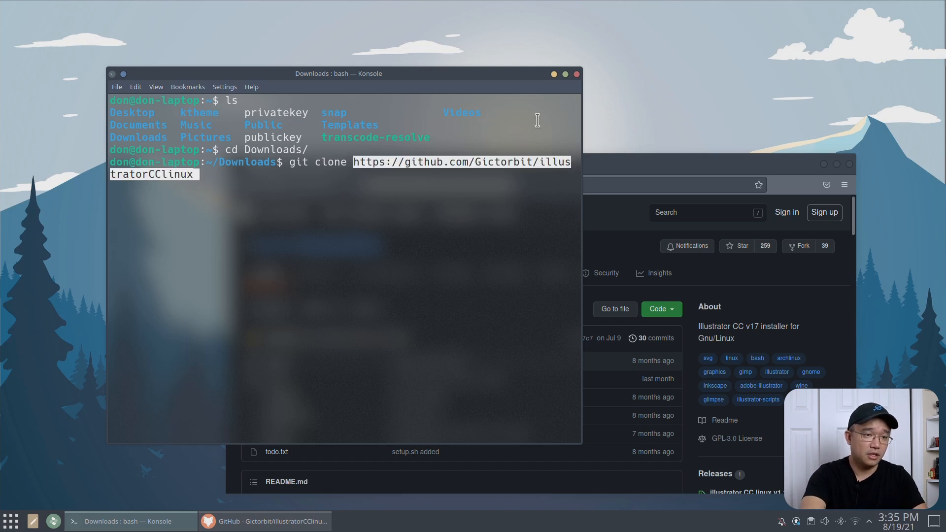
pyautogui.press('Return')
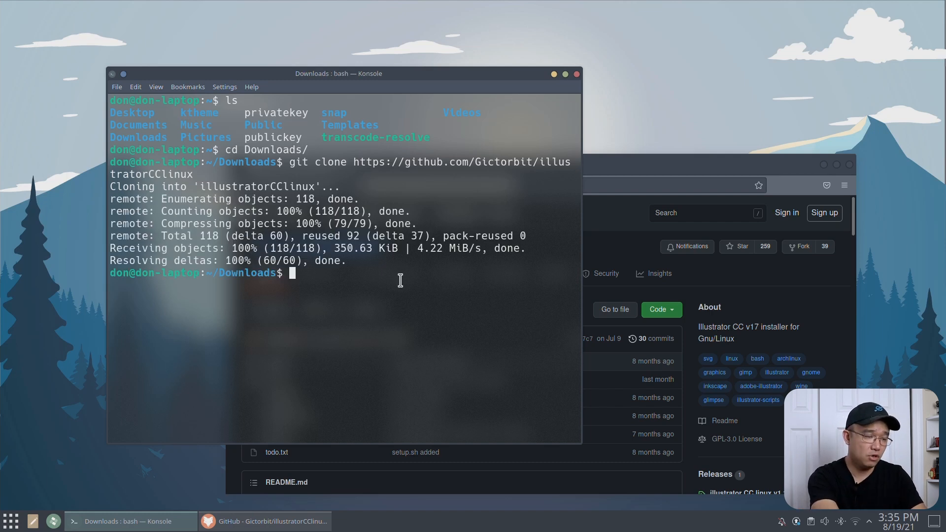
# Step: Enter the illustratorCClinux folder and run ./setup.sh to show the installer menu
pyautogui.write('cd')
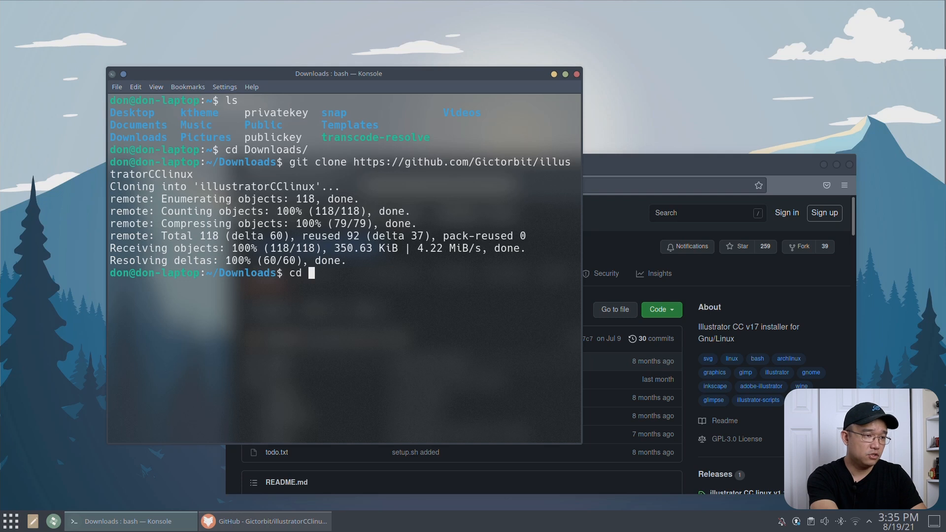
pyautogui.press('BackSpace')
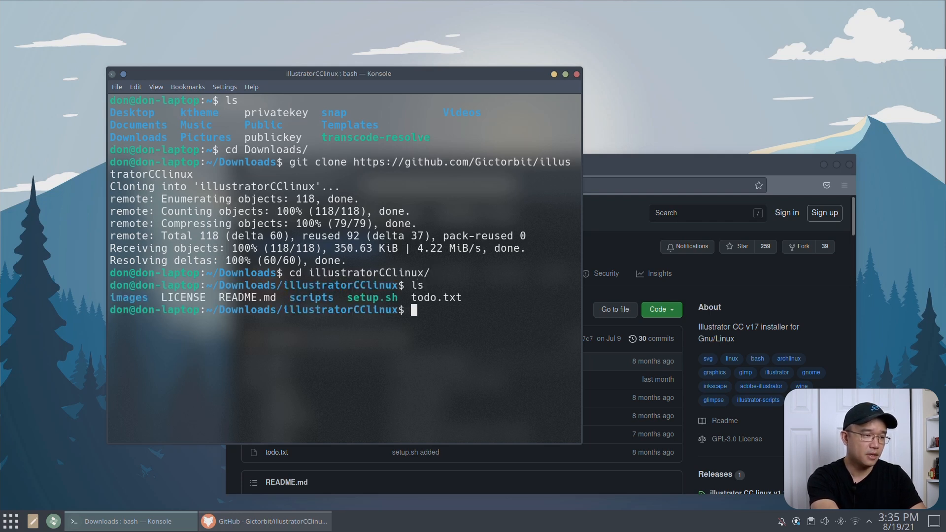
pyautogui.write('./')
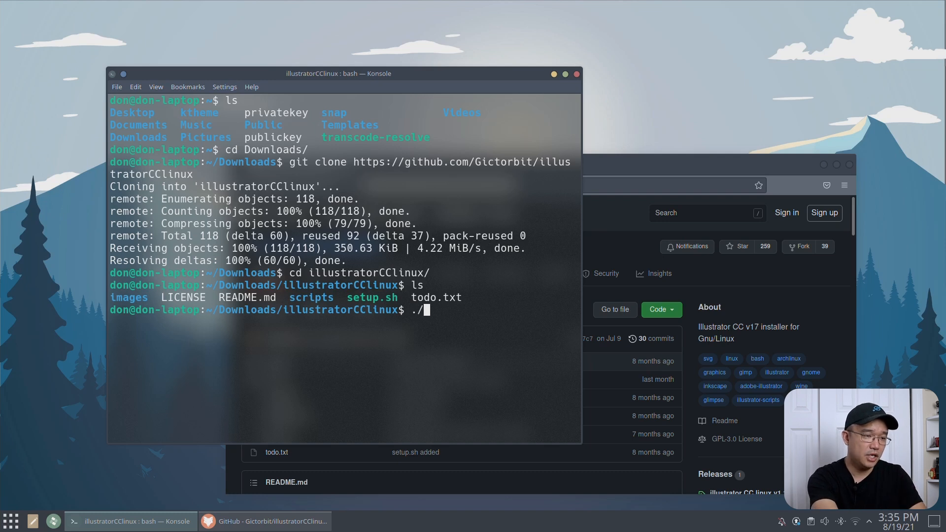
pyautogui.write('setup.sh')
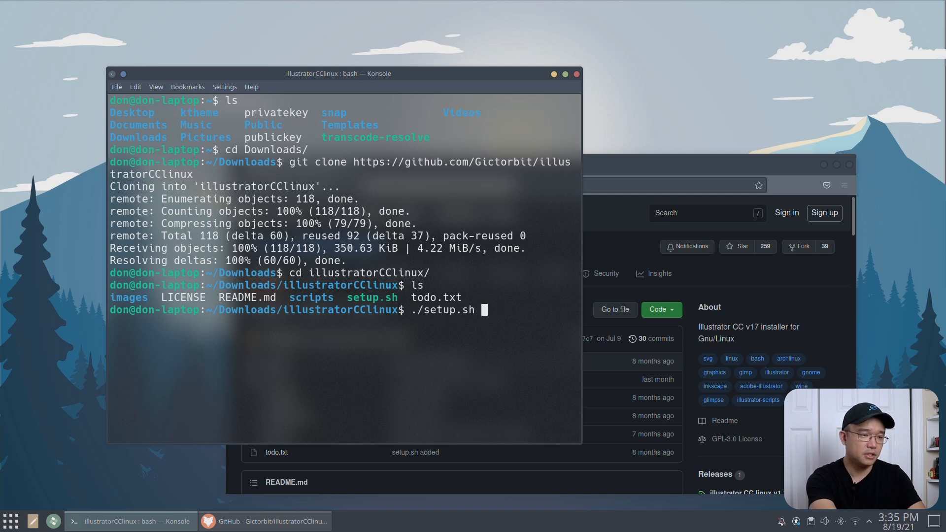
pyautogui.press('Return')
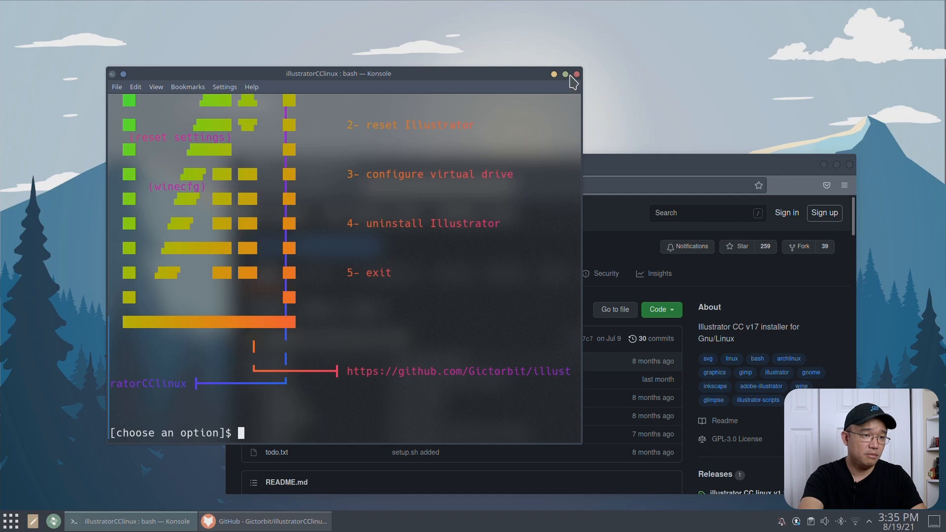
# Step: Maximize Konsole, choose installer option 1, and run wine to confirm it's missing
pyautogui.click(564, 73)
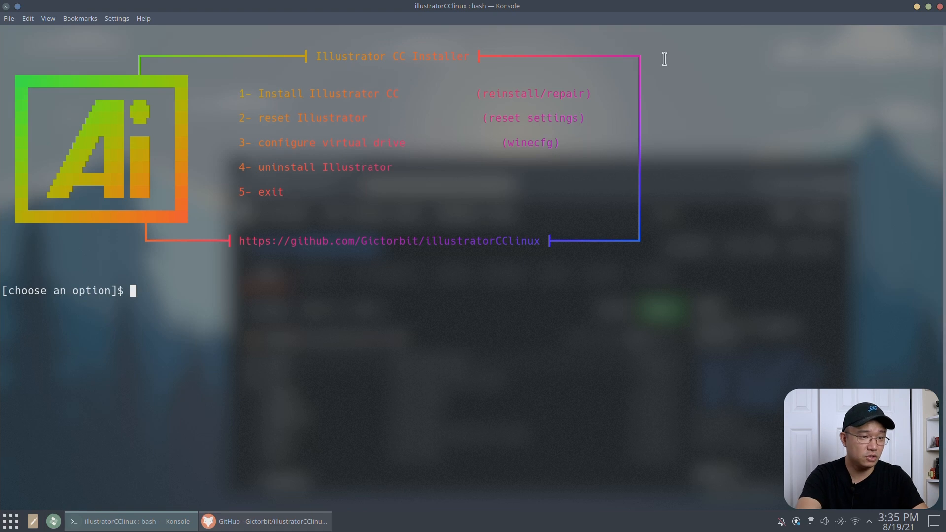
pyautogui.moveTo(348, 368)
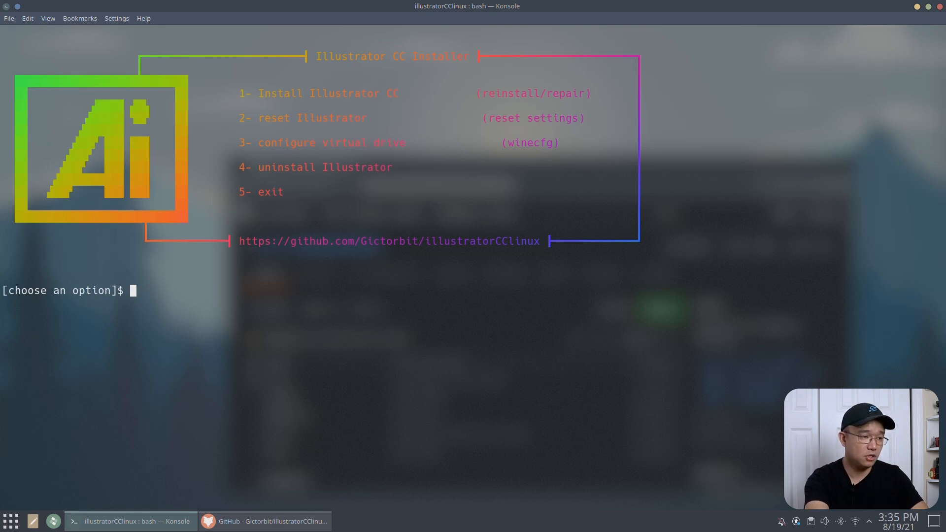
pyautogui.write('1')
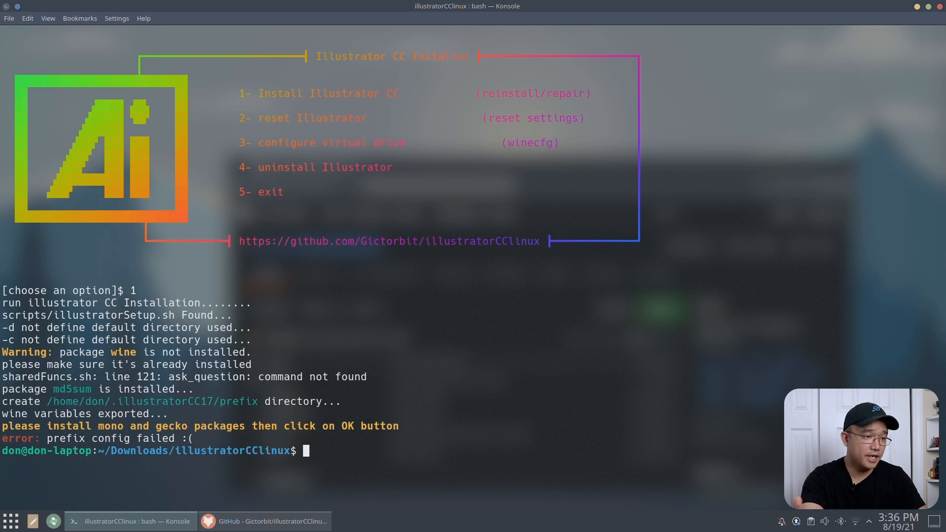
pyautogui.moveTo(274, 278)
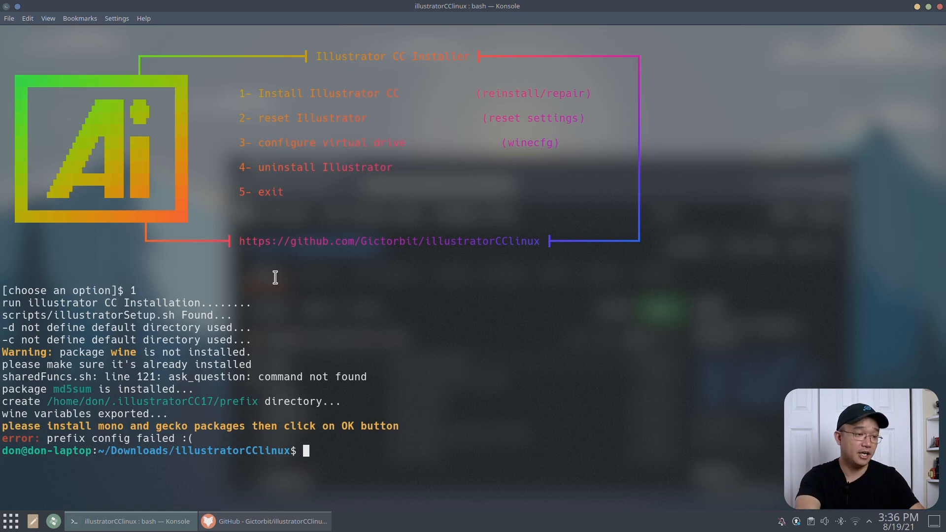
pyautogui.moveTo(433, 428)
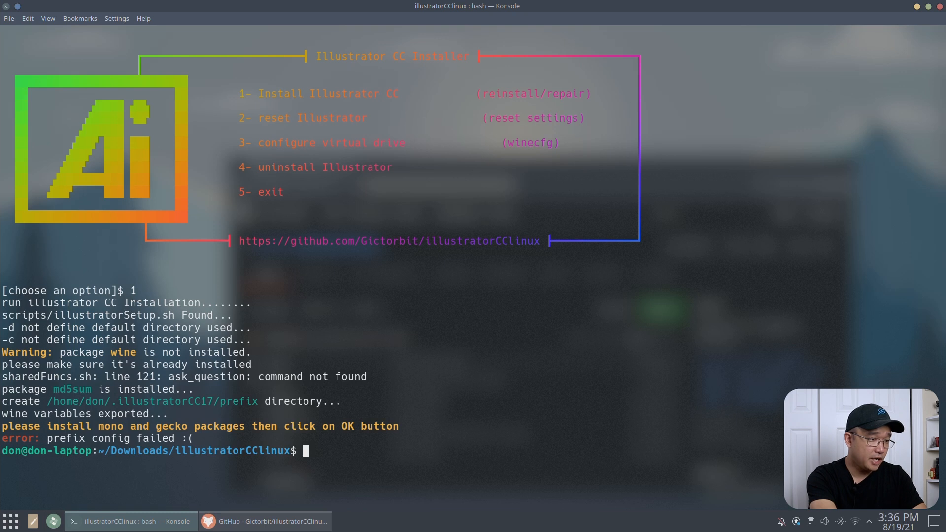
pyautogui.write('wine')
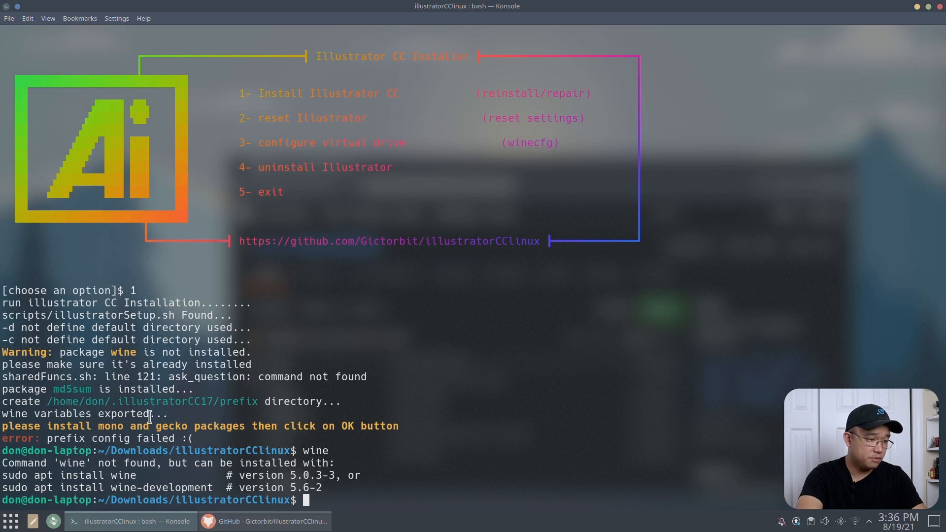
# Step: Scroll the README down to Requirements, which lists wine and md5sum
pyautogui.click(263, 521)
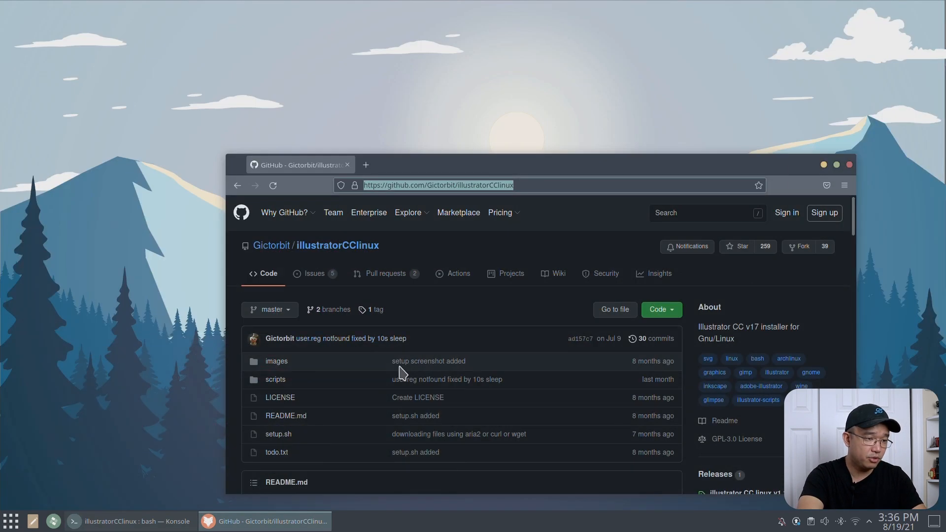
pyautogui.scroll(-3)
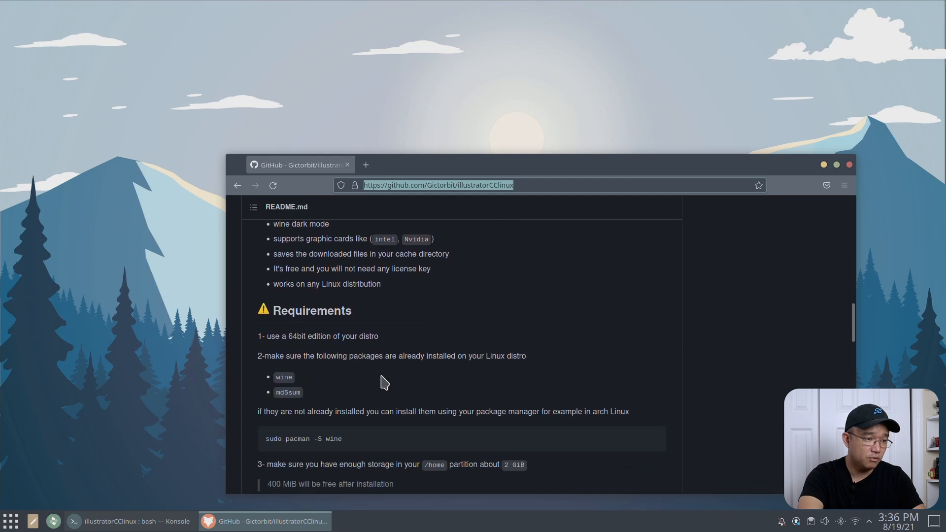
pyautogui.moveTo(279, 392)
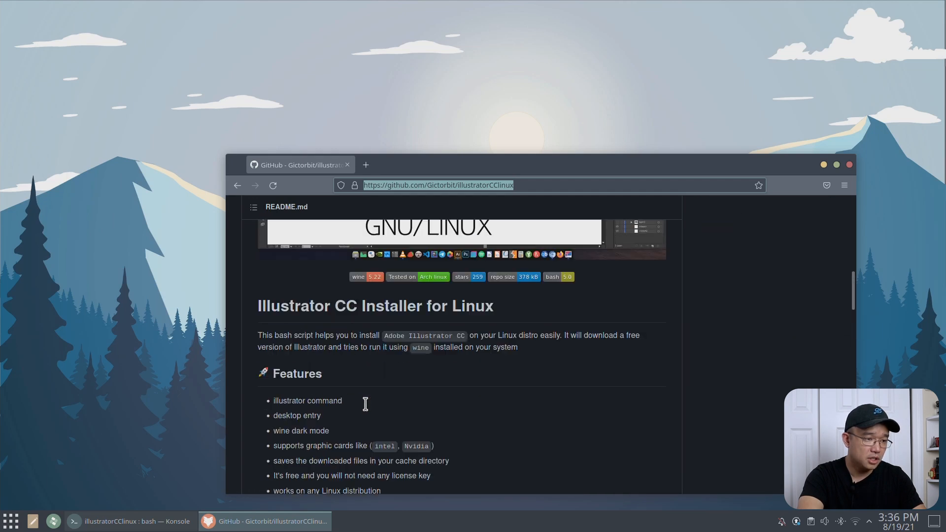
pyautogui.scroll(-3)
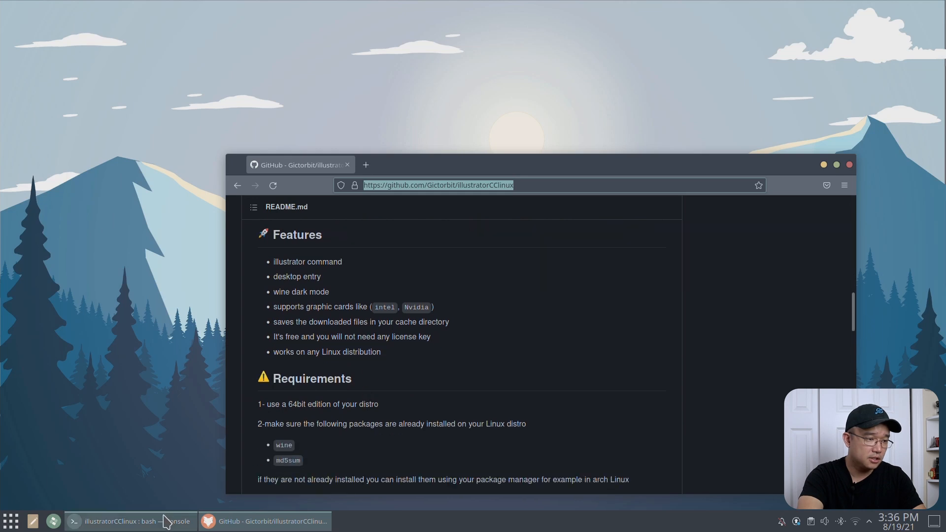
pyautogui.click(126, 521)
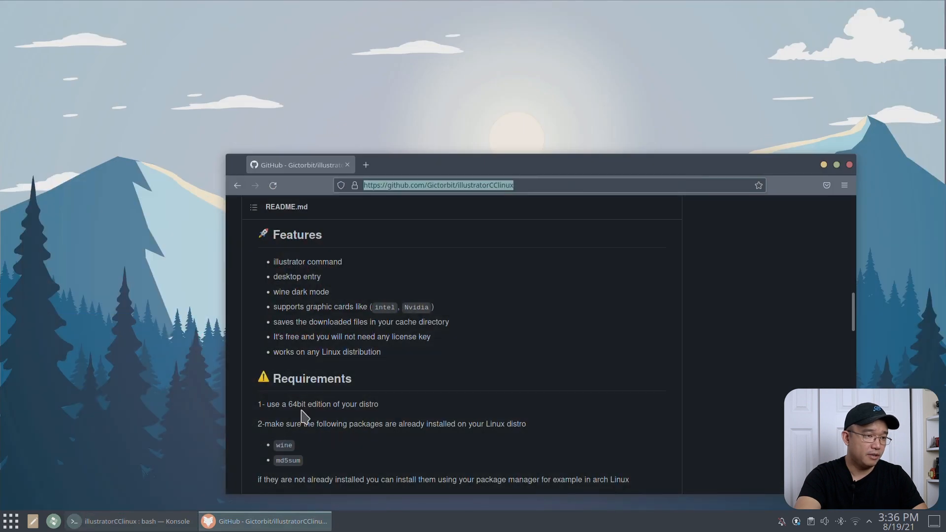
# Step: Search winehq and open WineHQ's Ubuntu download instructions
pyautogui.write('wine')
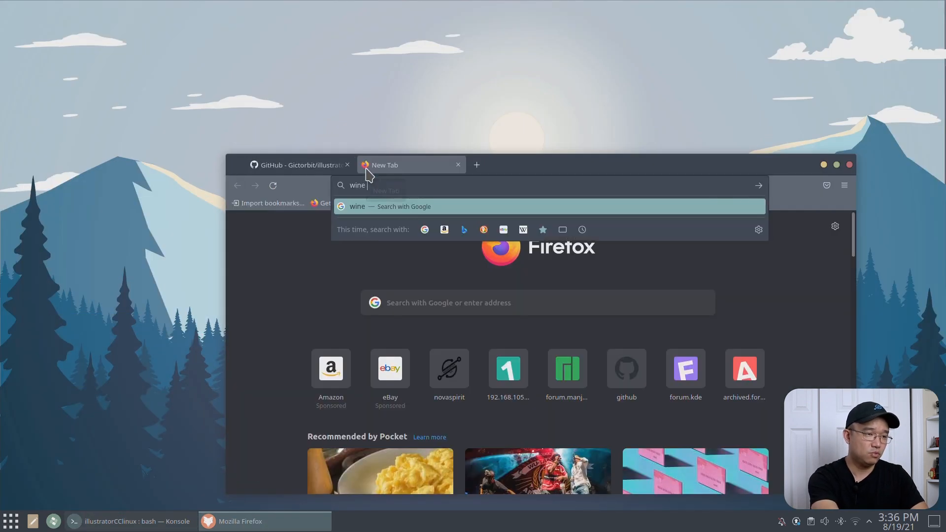
pyautogui.write('hq')
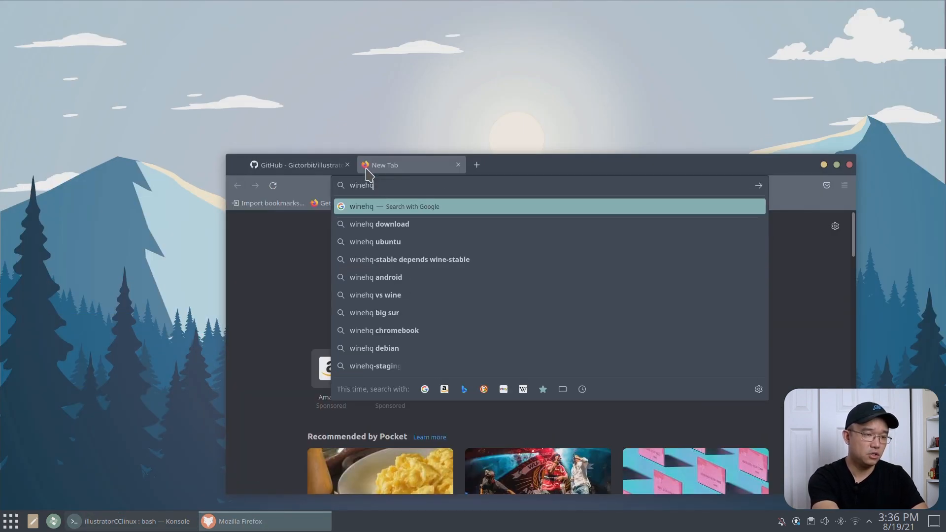
pyautogui.press('Return')
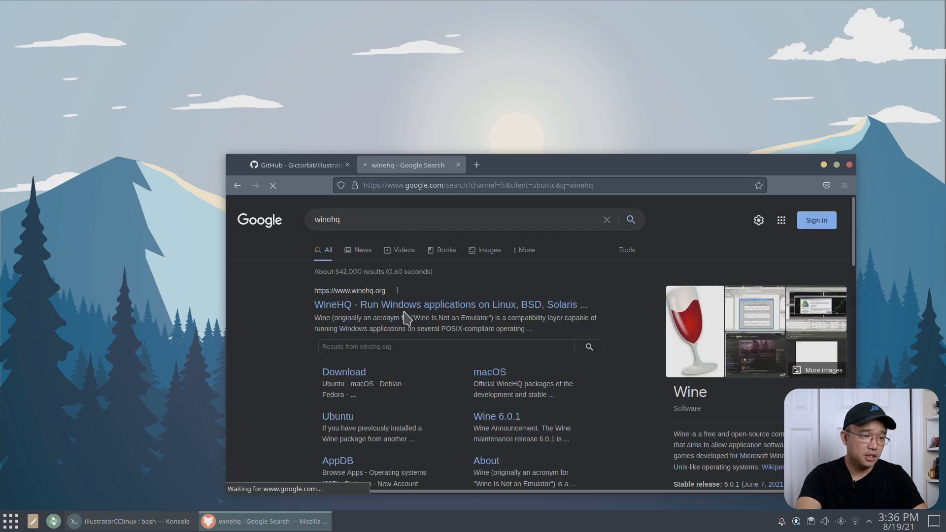
pyautogui.click(450, 304)
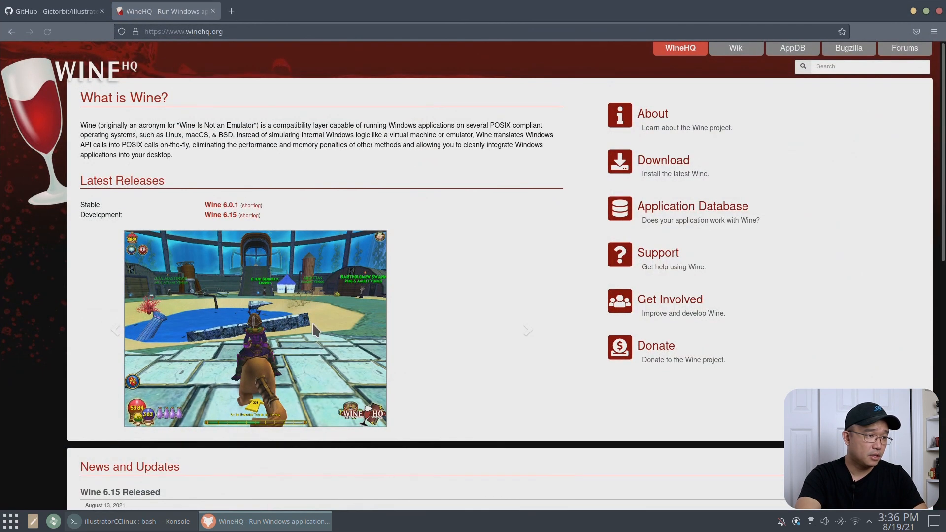
pyautogui.scroll(-3)
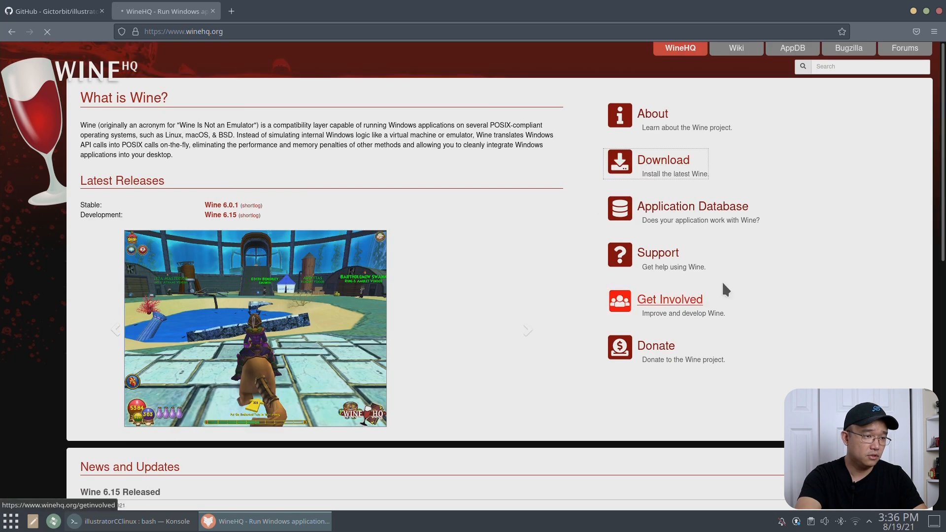
pyautogui.click(662, 160)
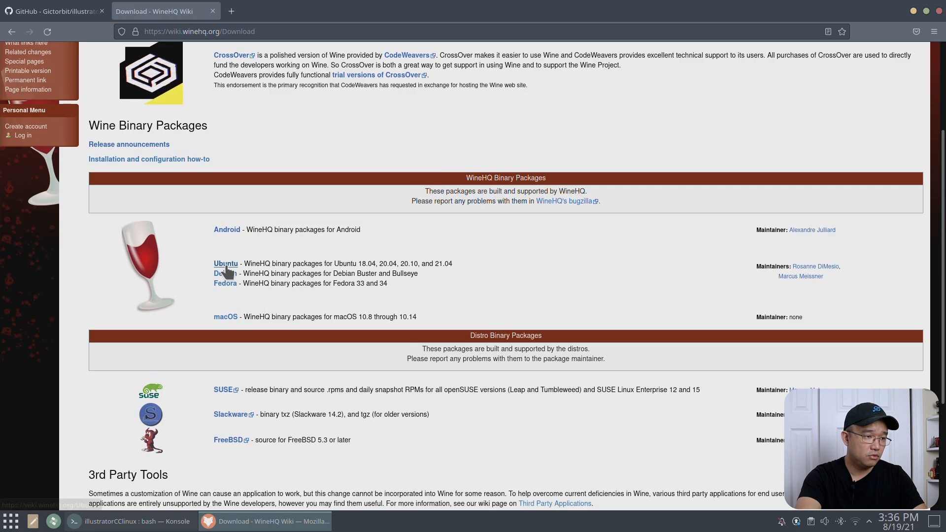
pyautogui.click(226, 264)
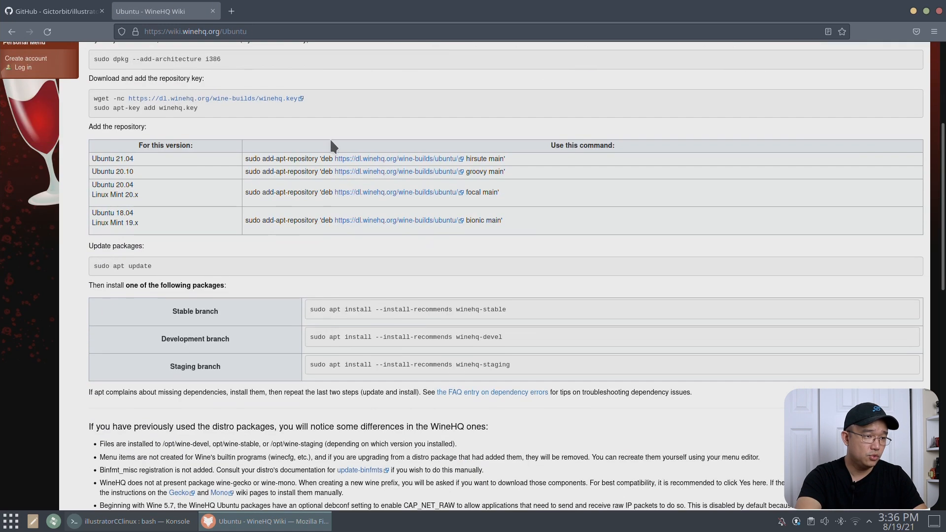
pyautogui.moveTo(223, 213)
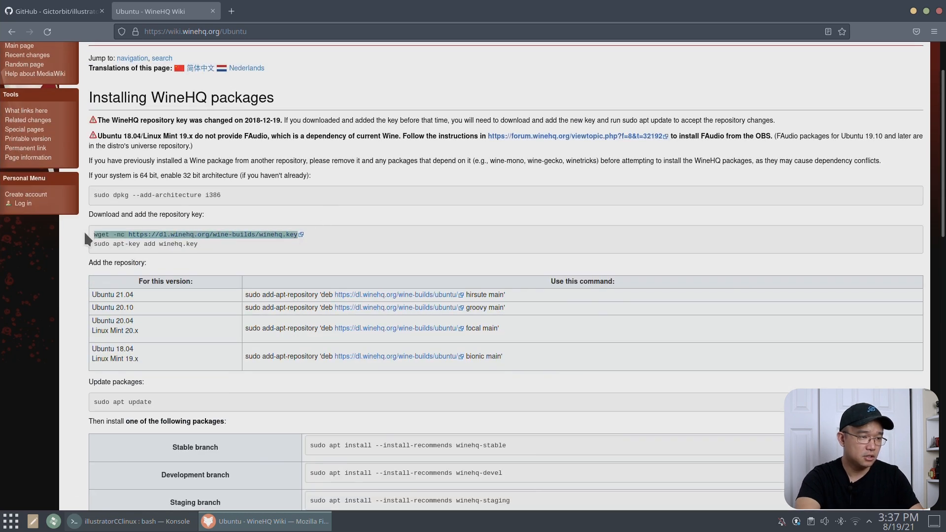
# Step: Download and add the WineHQ repository key in Konsole with the sudo password
pyautogui.click(121, 521)
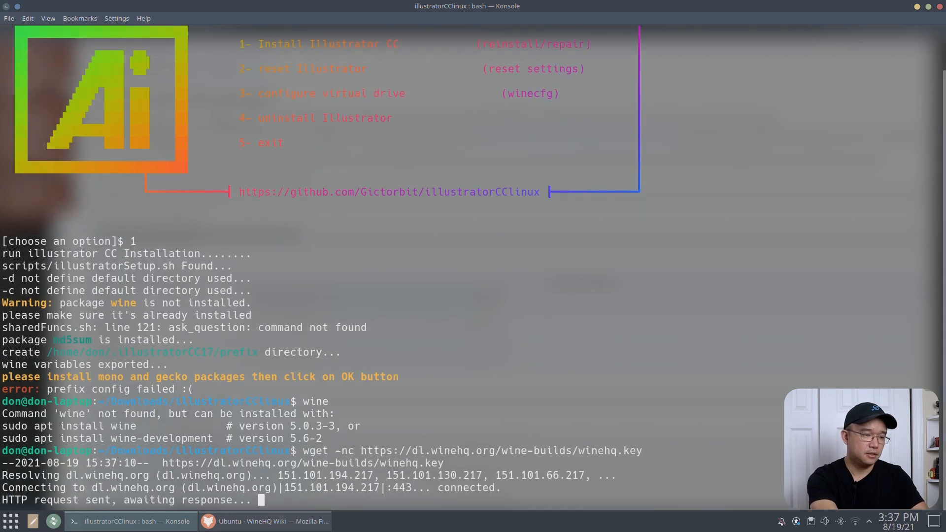
pyautogui.click(266, 521)
pyautogui.write('sudo apt-key add winehq.key')
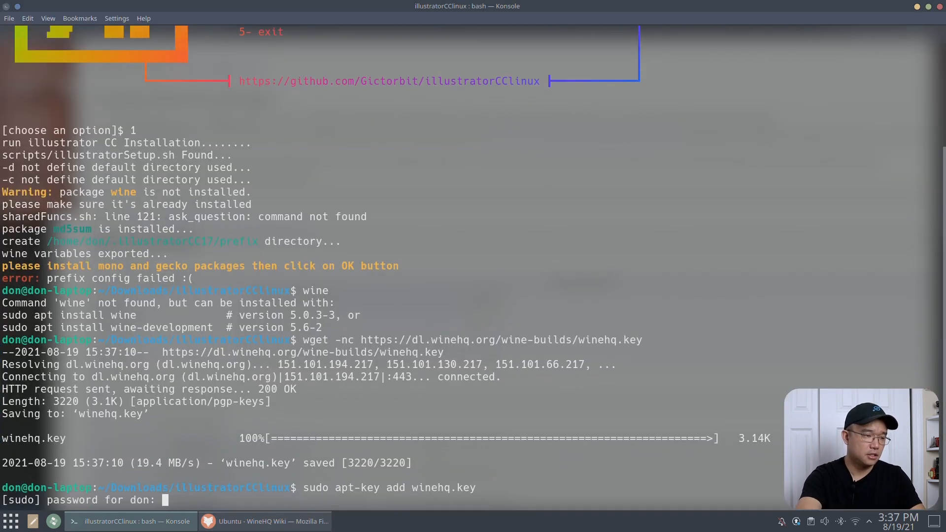
pyautogui.press('Return')
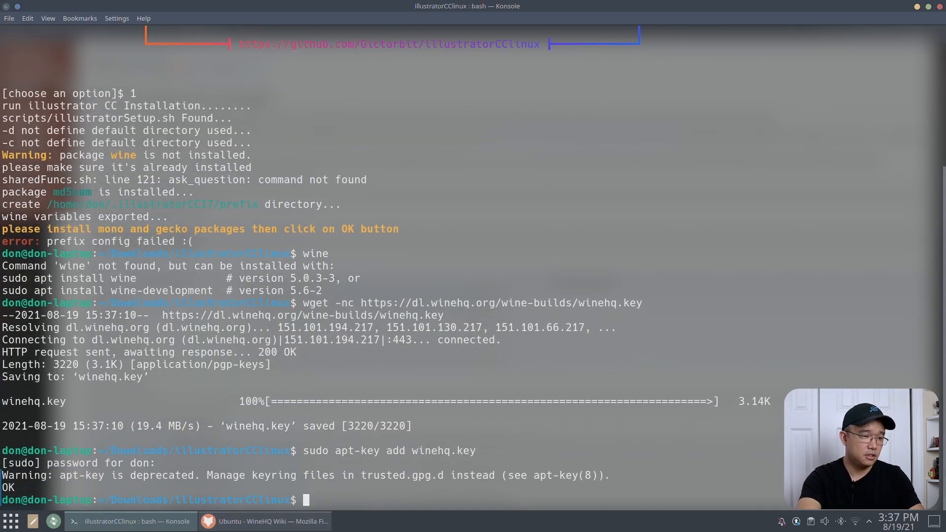
# Step: Add the WineHQ Ubuntu 21.04 repository and install winehq-stable via sudo apt install
pyautogui.click(264, 521)
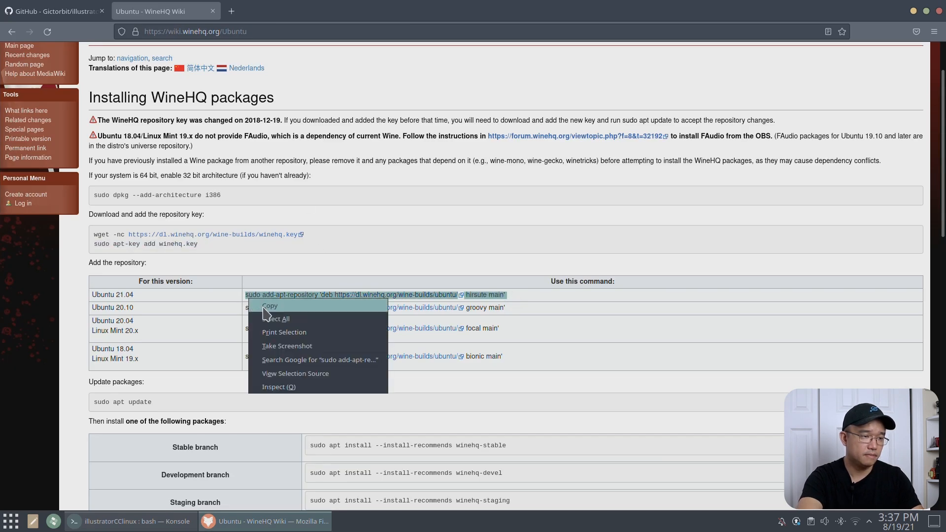
pyautogui.click(129, 520)
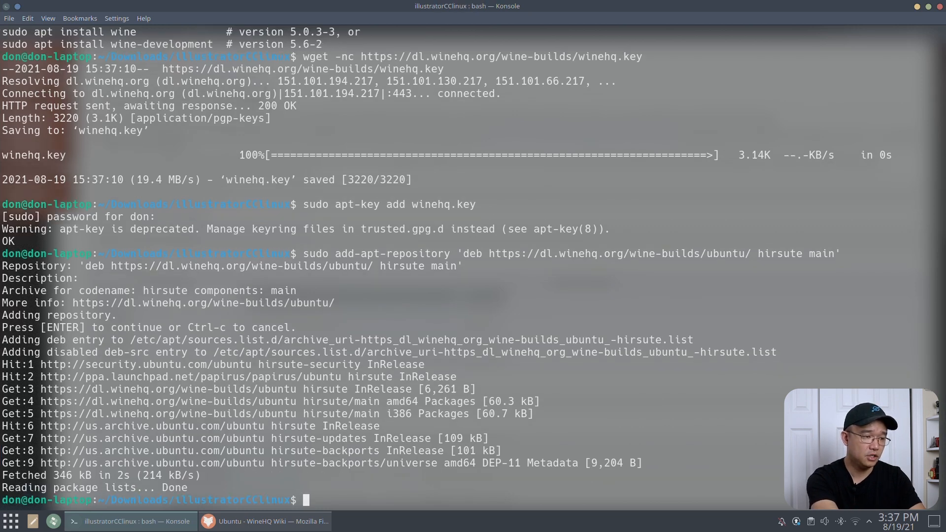
pyautogui.write('sudo apt install winehq-')
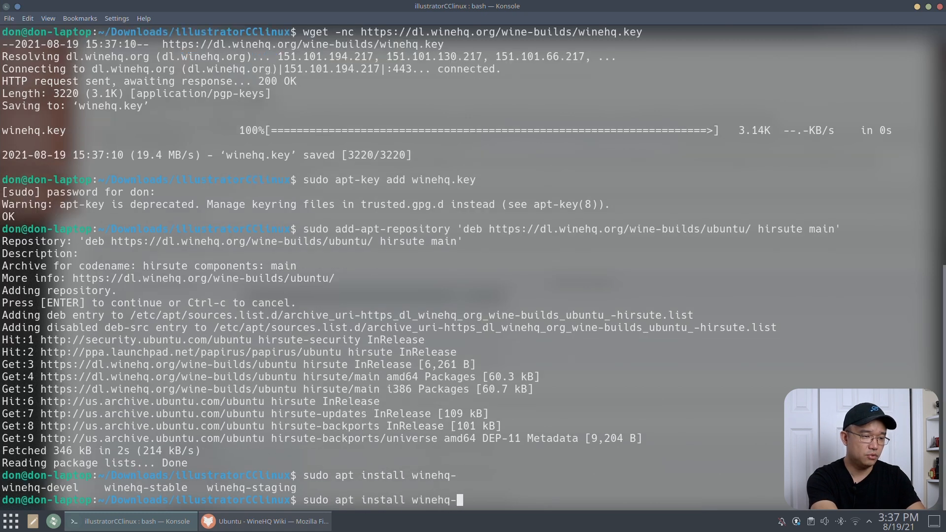
pyautogui.write('stable')
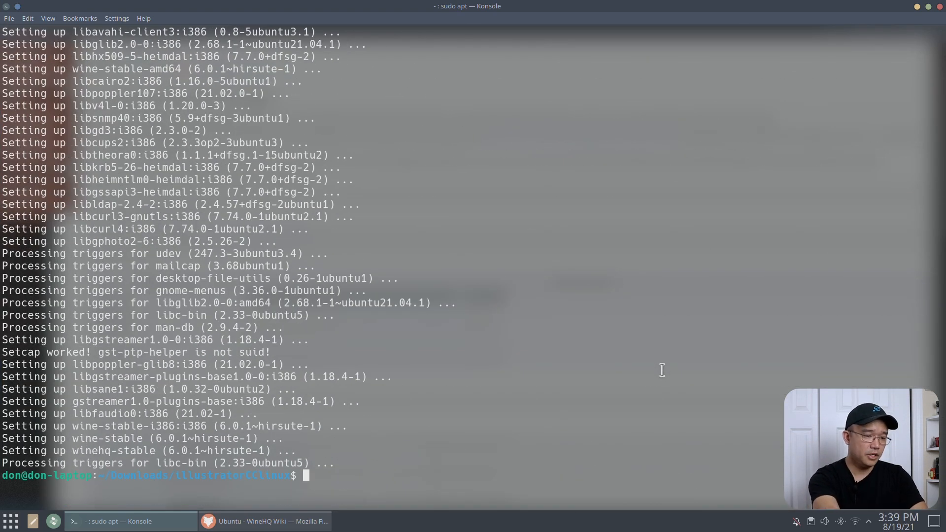
# Step: Install md5sum and winetricks via apt, then begin rerunning the setup script
pyautogui.write('sudo apt install')
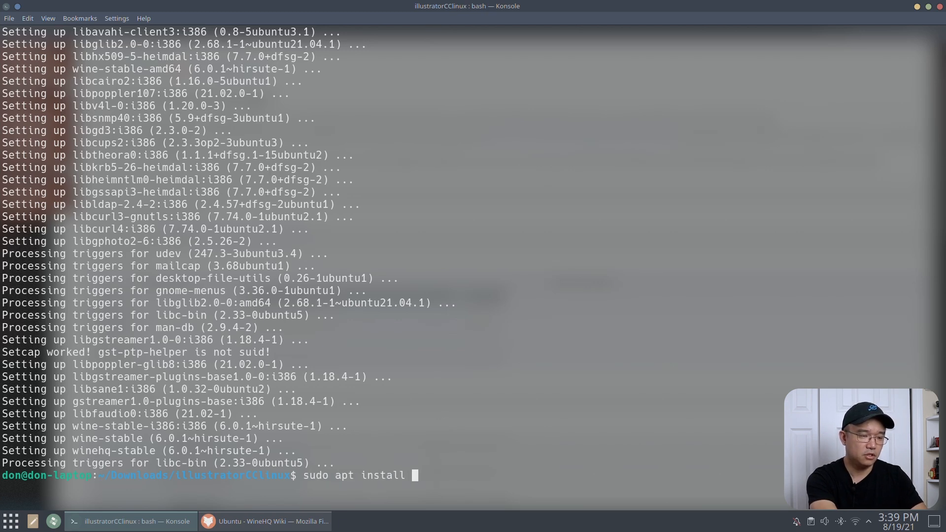
pyautogui.write('md5')
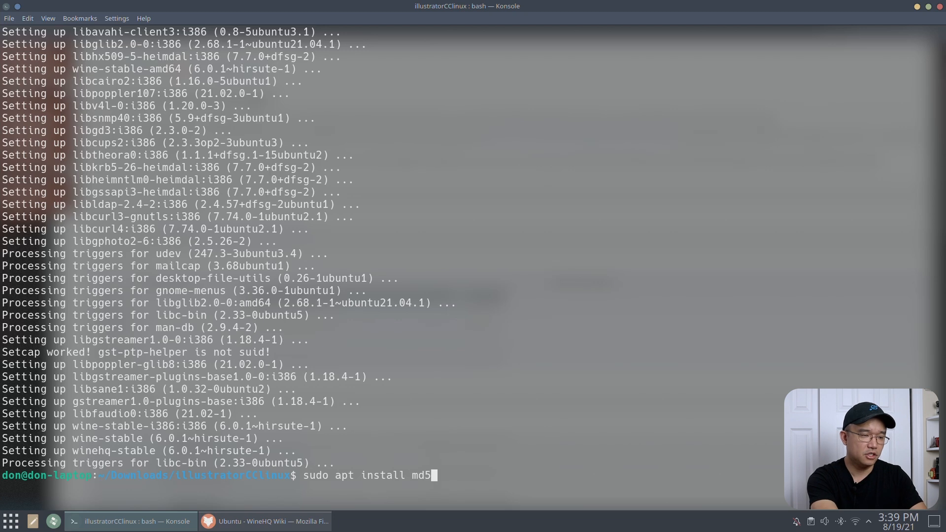
pyautogui.write('sum w')
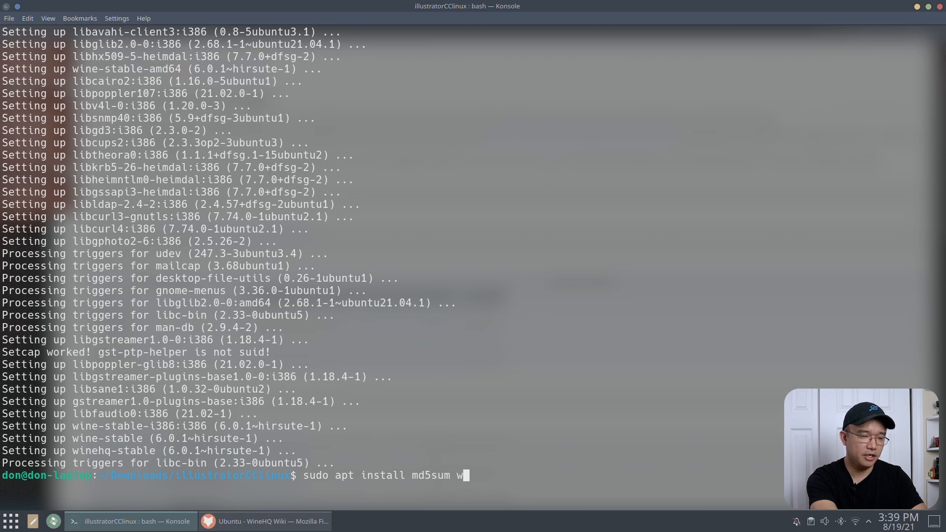
pyautogui.write('ine-t')
pyautogui.write('sudo apt install winetricks')
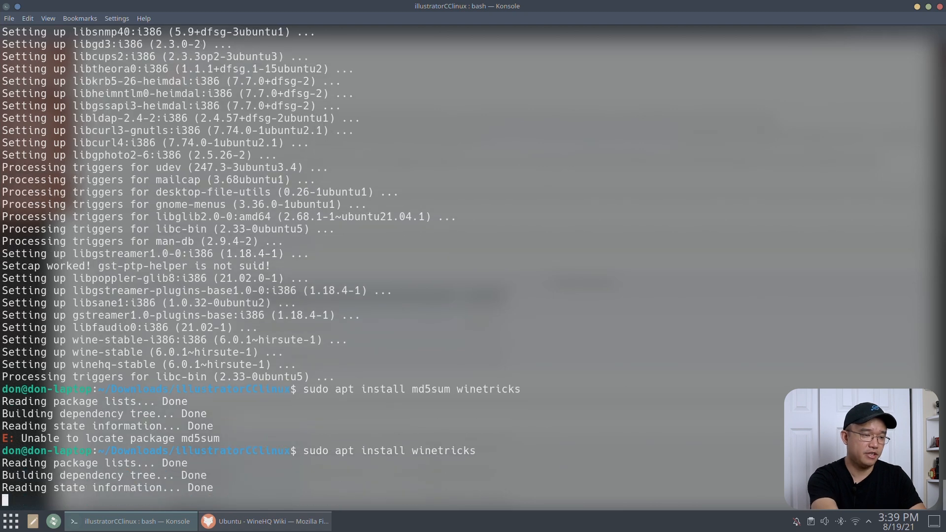
pyautogui.click(264, 521)
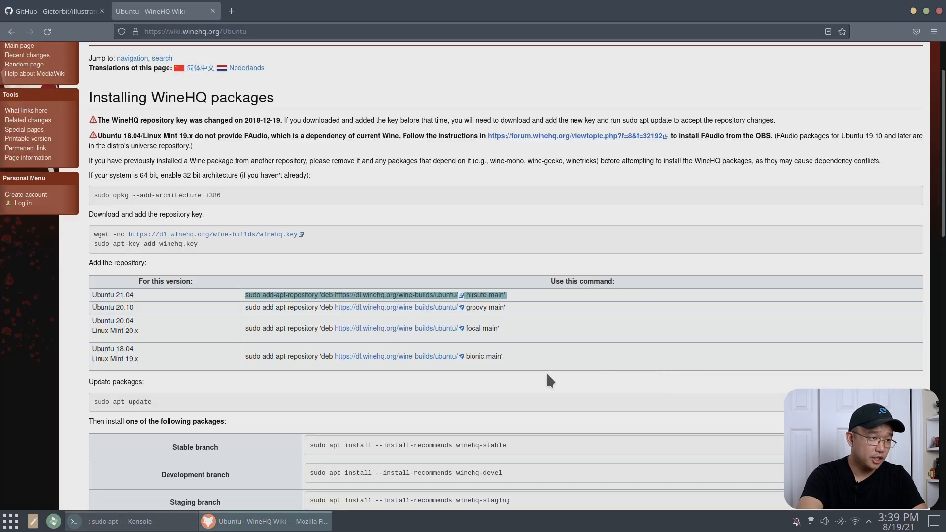
pyautogui.click(54, 11)
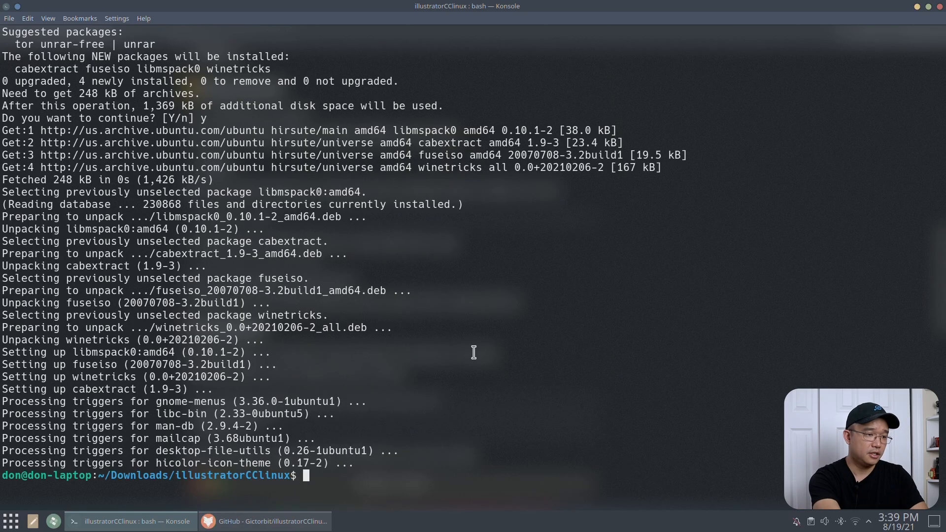
pyautogui.write('./set')
pyautogui.write('1')
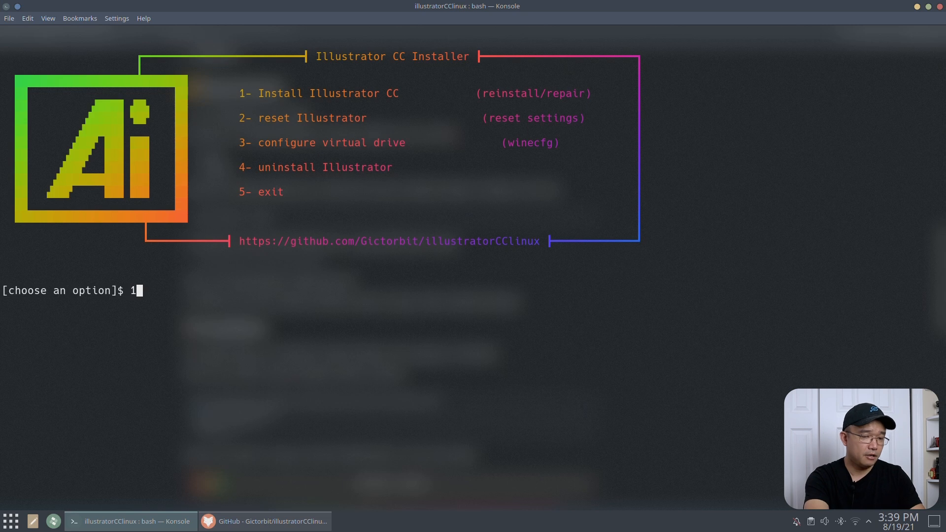
# Step: Start the Illustrator CC install and accept Wine's Mono and Gecko installs
pyautogui.press('Return')
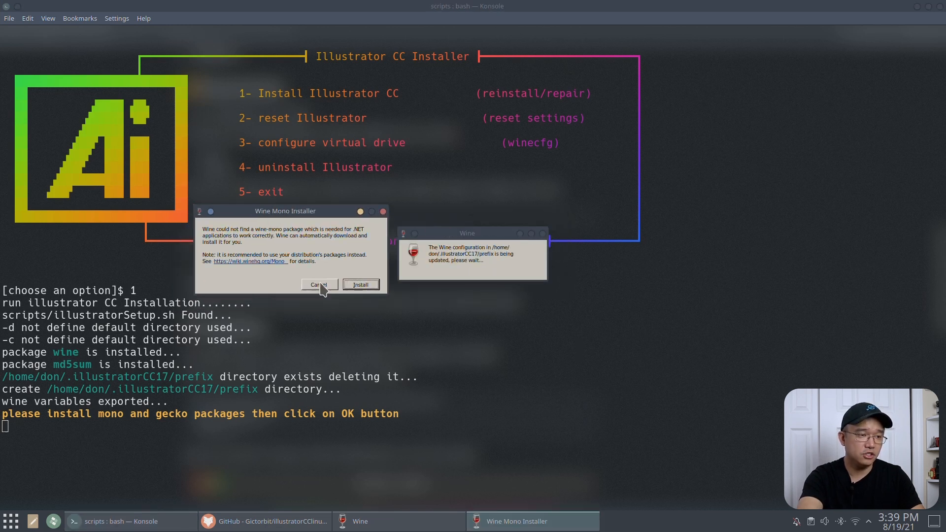
pyautogui.click(360, 285)
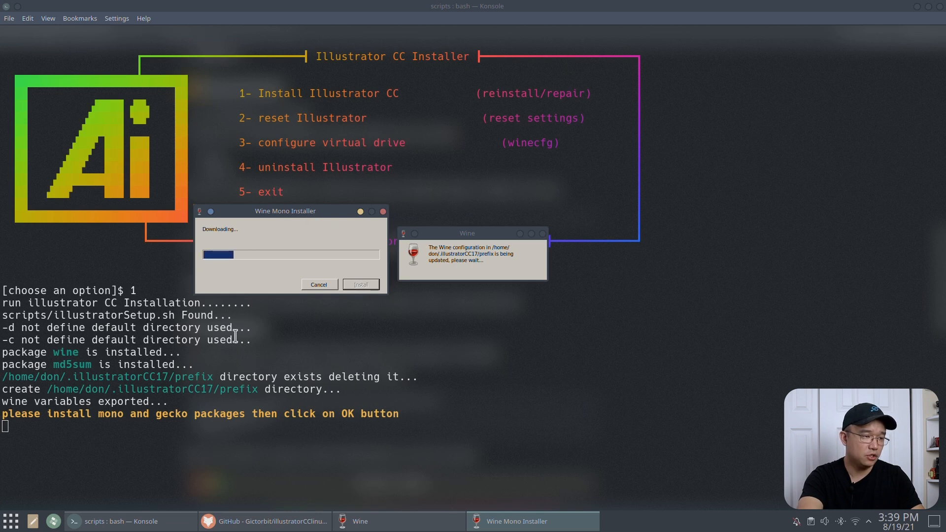
pyautogui.moveTo(276, 240)
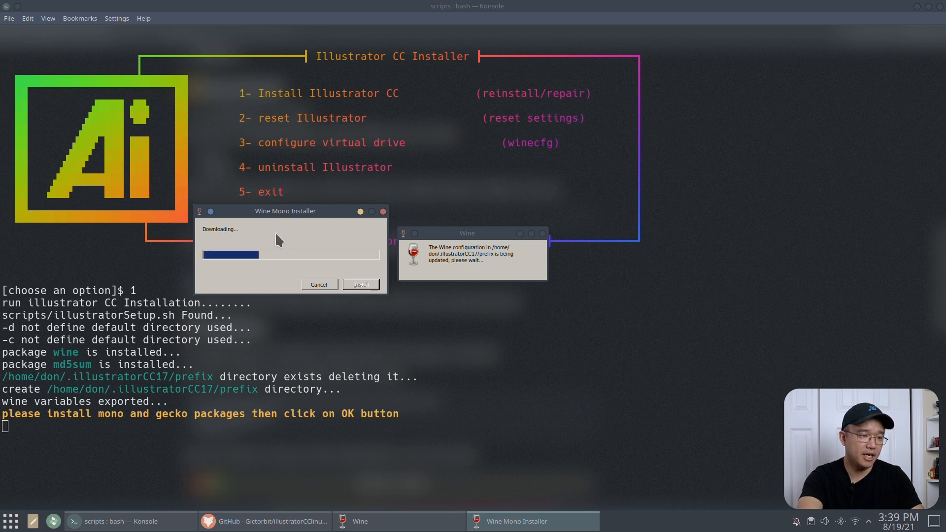
pyautogui.moveTo(296, 253)
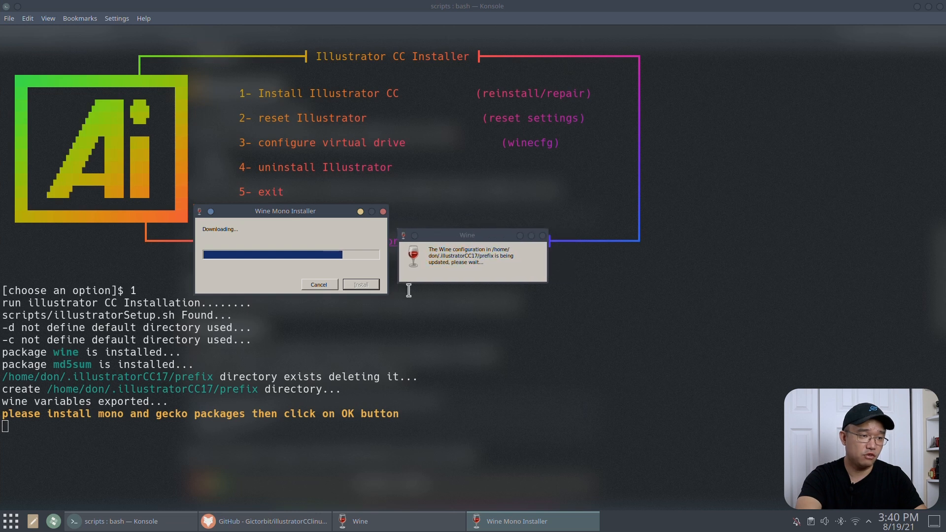
pyautogui.moveTo(294, 249)
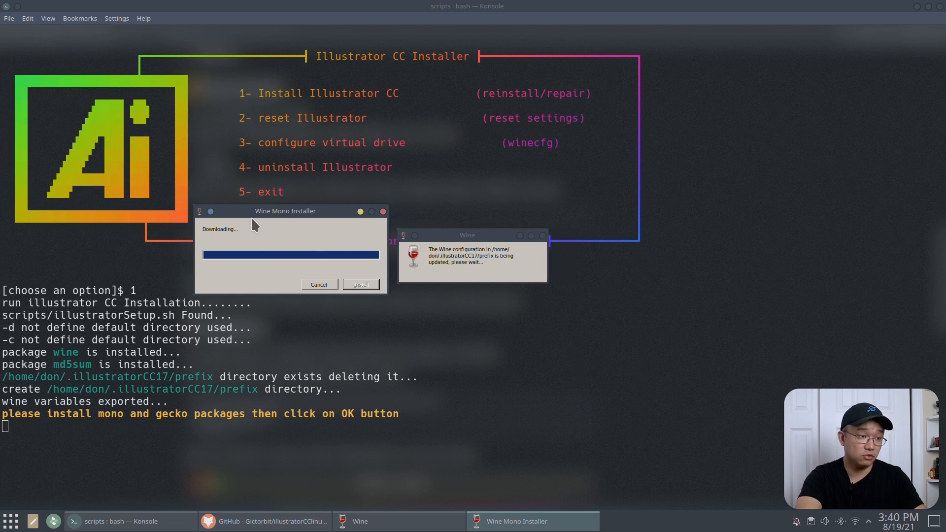
pyautogui.moveTo(264, 288)
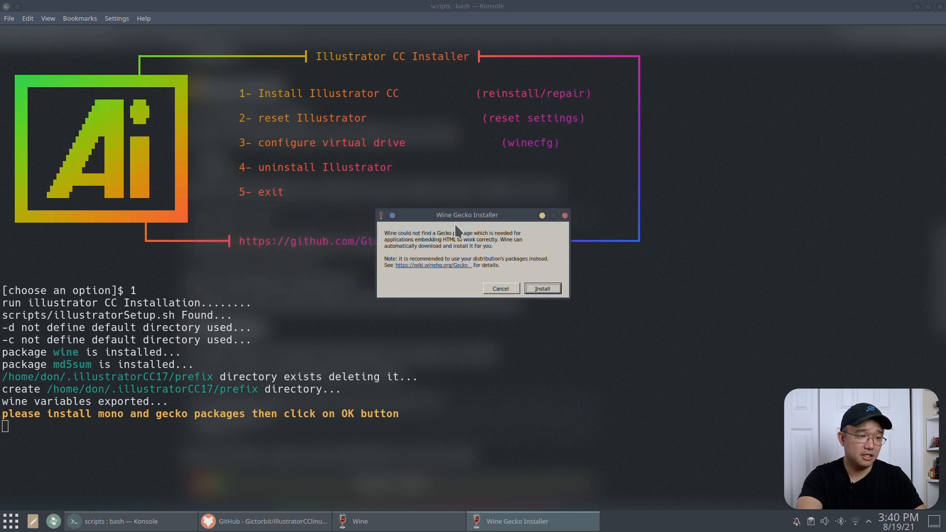
pyautogui.click(541, 288)
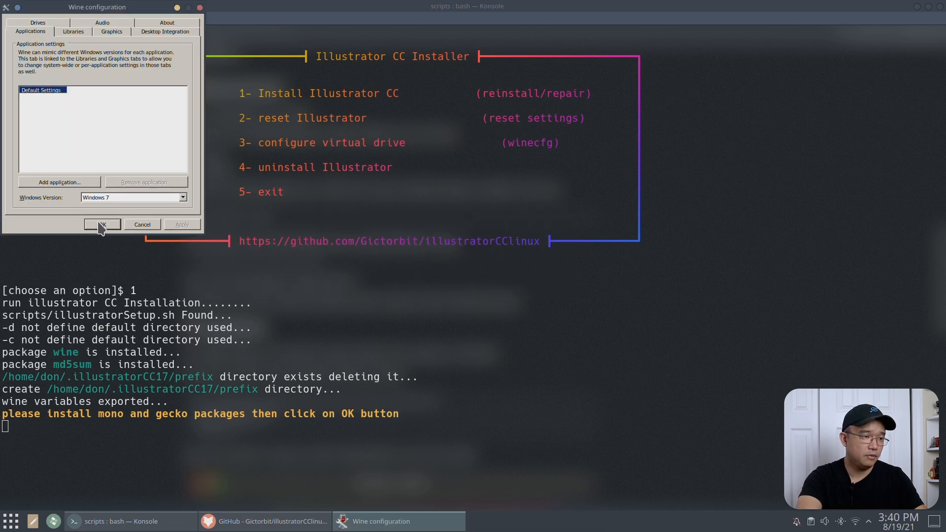
pyautogui.click(102, 223)
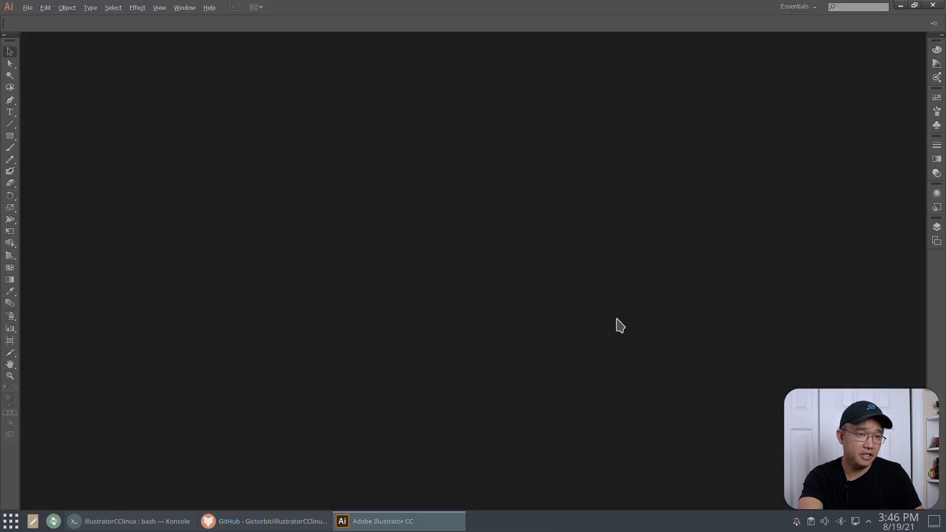
# Step: Create a new Letter-size document, type 'hello', and scale it across the page
pyautogui.click(27, 7)
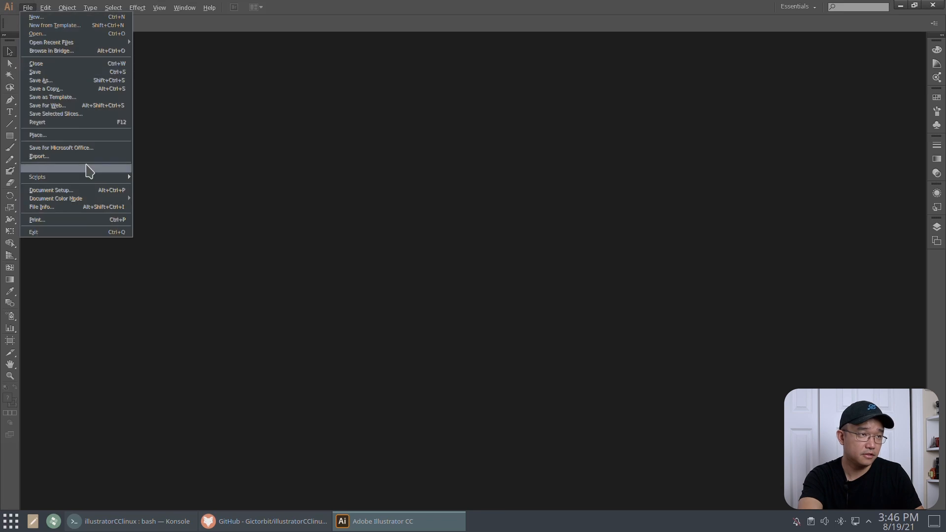
pyautogui.click(36, 16)
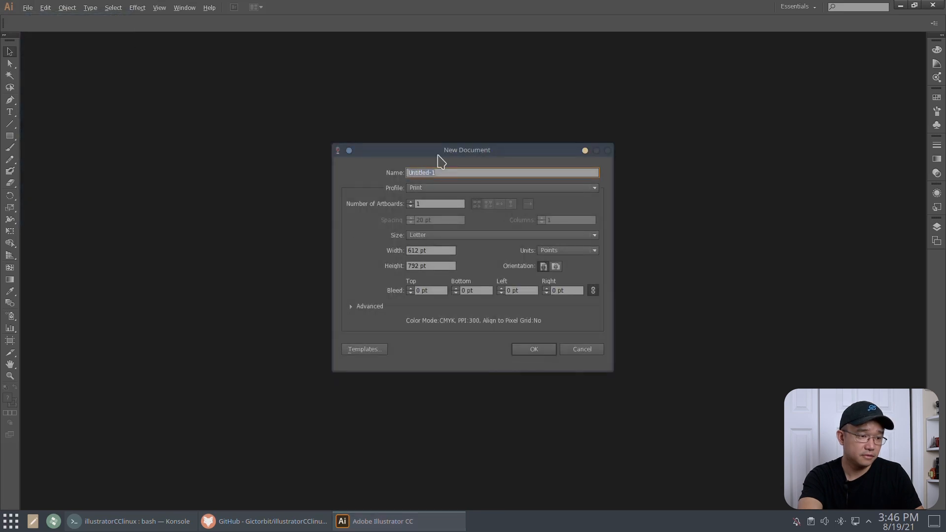
pyautogui.click(533, 349)
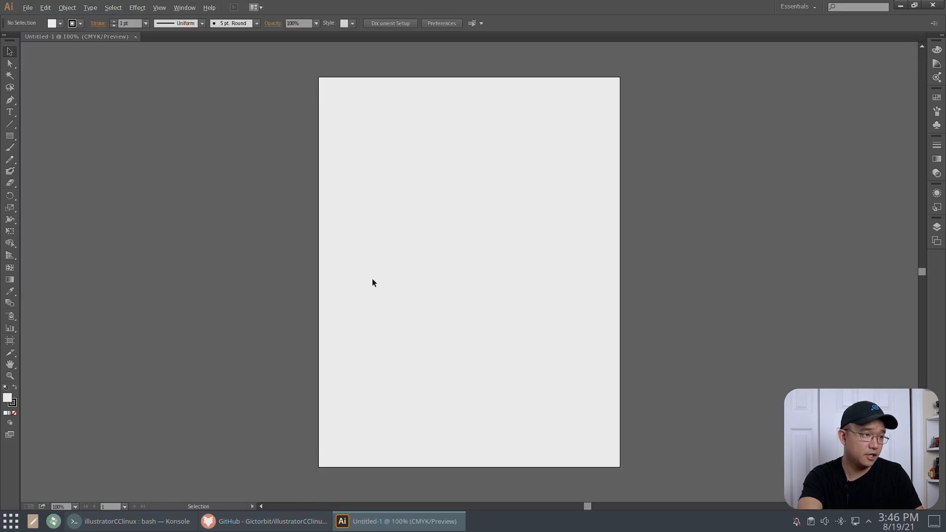
pyautogui.click(9, 112)
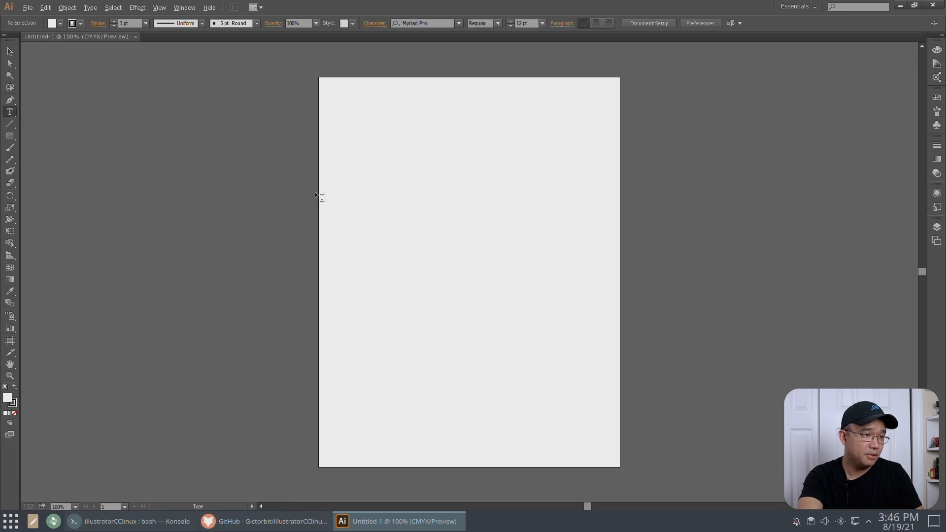
pyautogui.write('hello')
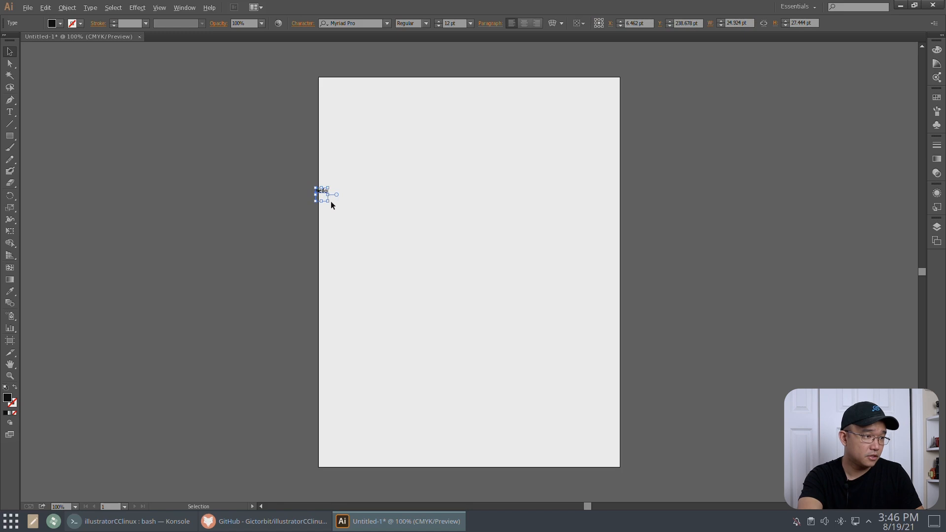
pyautogui.moveTo(337, 194); pyautogui.dragTo(606, 304)
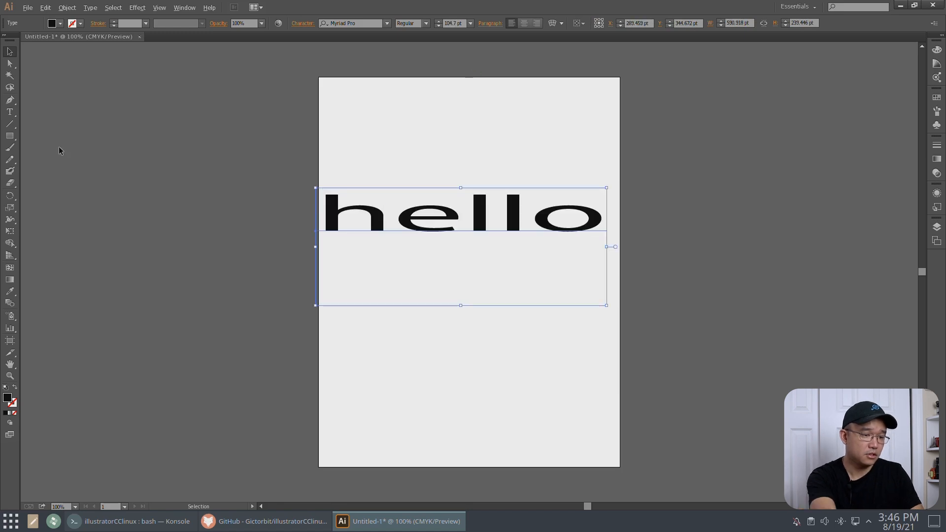
# Step: Deselect the hello text and open the File menu
pyautogui.click(9, 100)
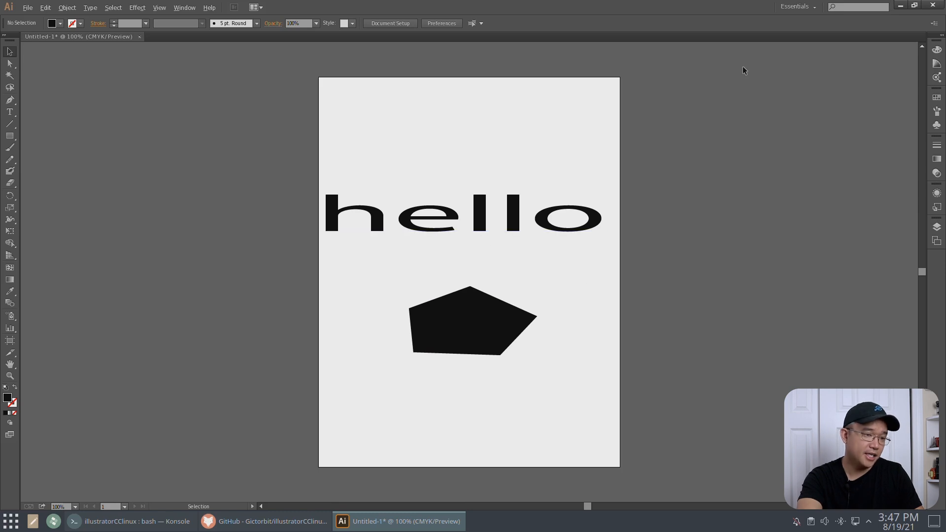
pyautogui.moveTo(674, 37)
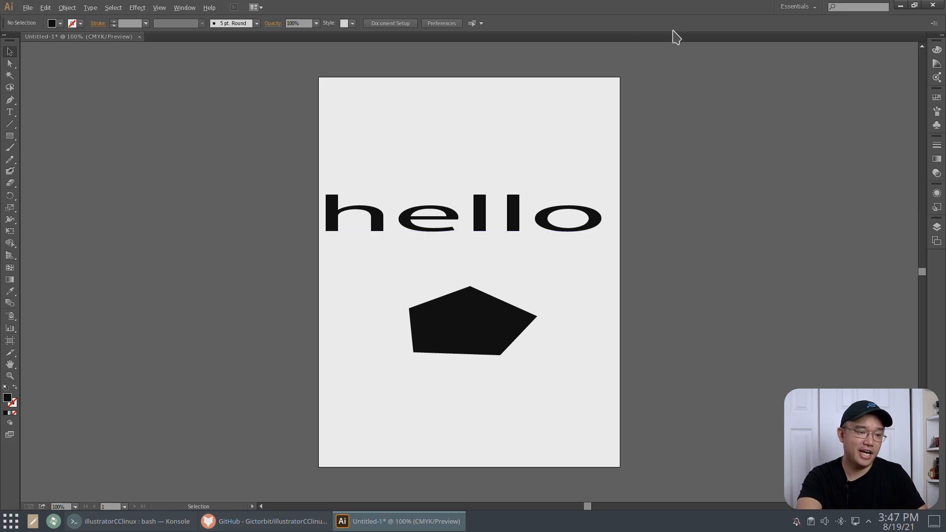
pyautogui.moveTo(274, 218)
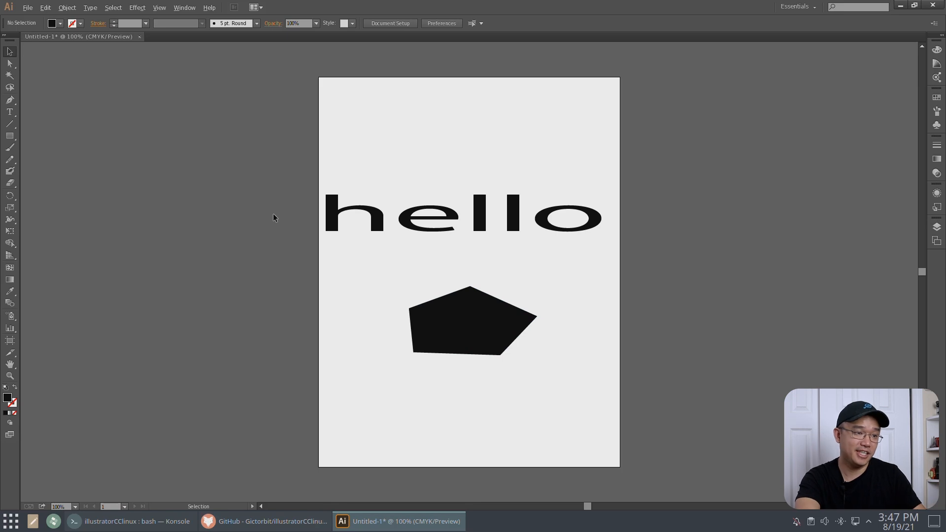
pyautogui.click(27, 7)
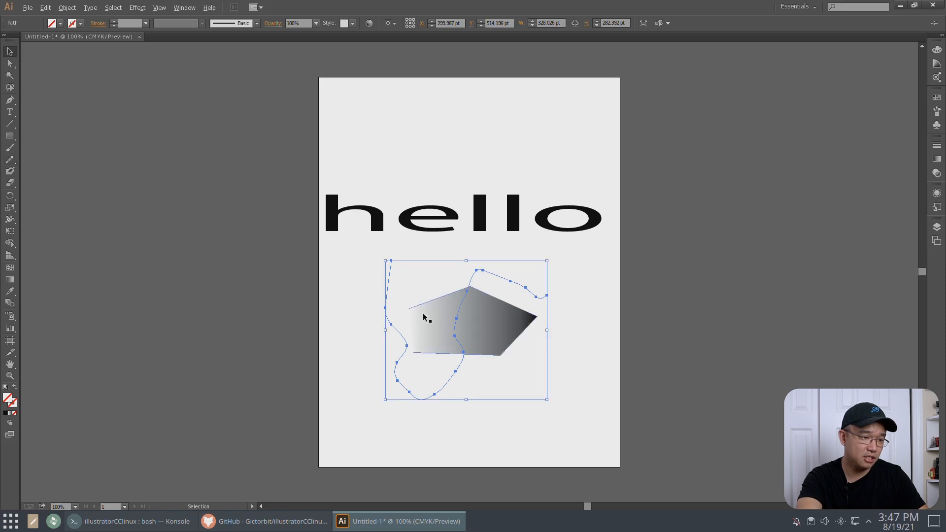
# Step: Drag the wavy path's anchor points, then exit Illustrator to the save-changes prompt for Untitled-1
pyautogui.moveTo(422, 317); pyautogui.dragTo(418, 332)
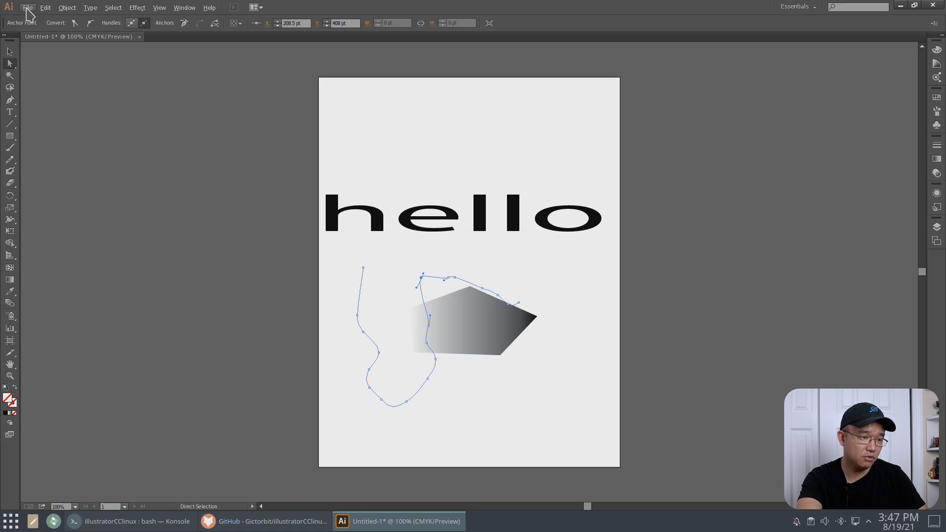
pyautogui.click(27, 8)
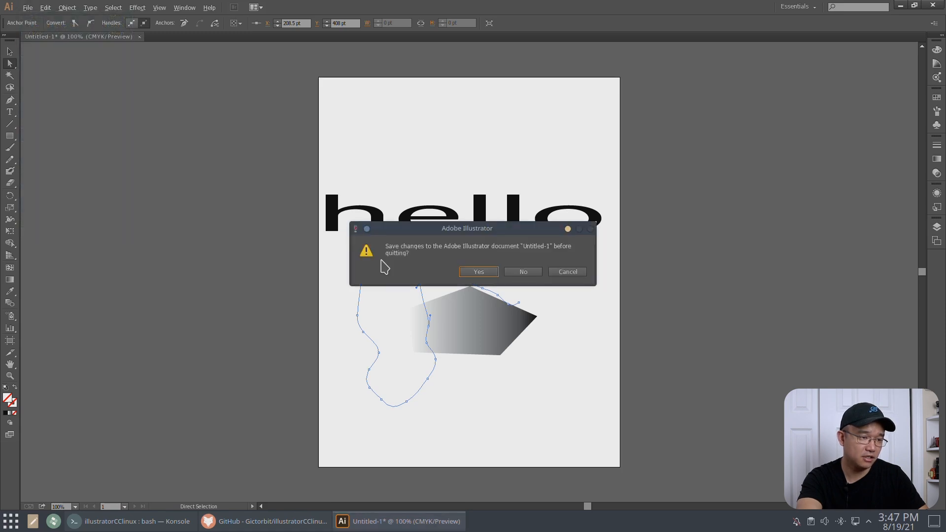